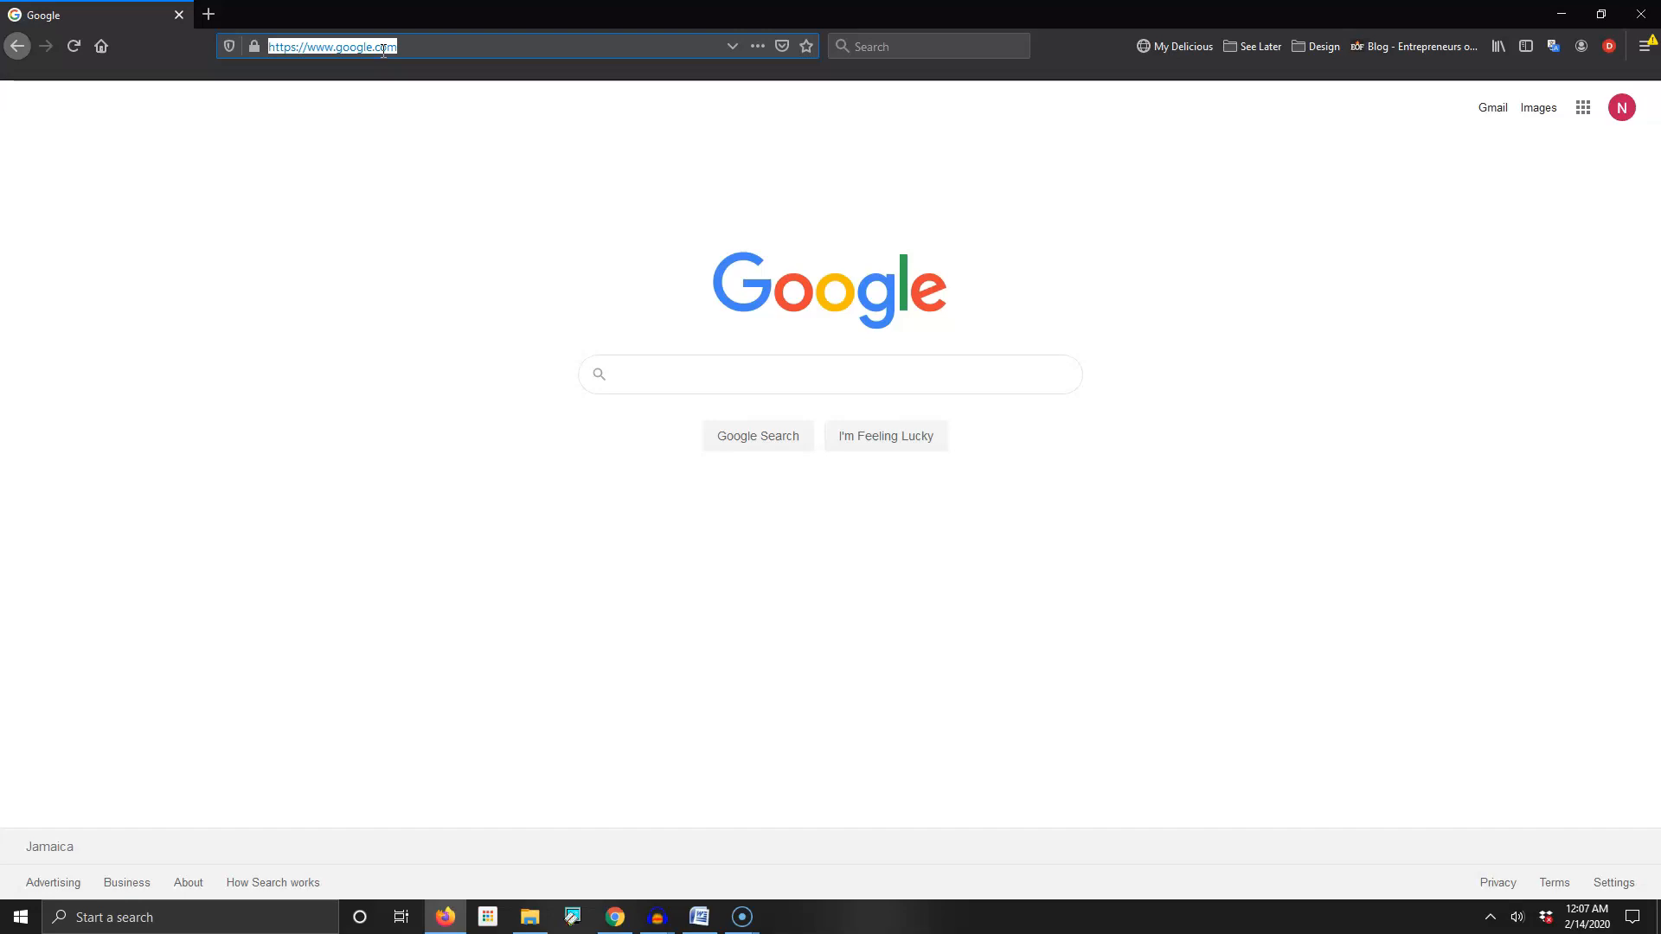
text(dynadot)
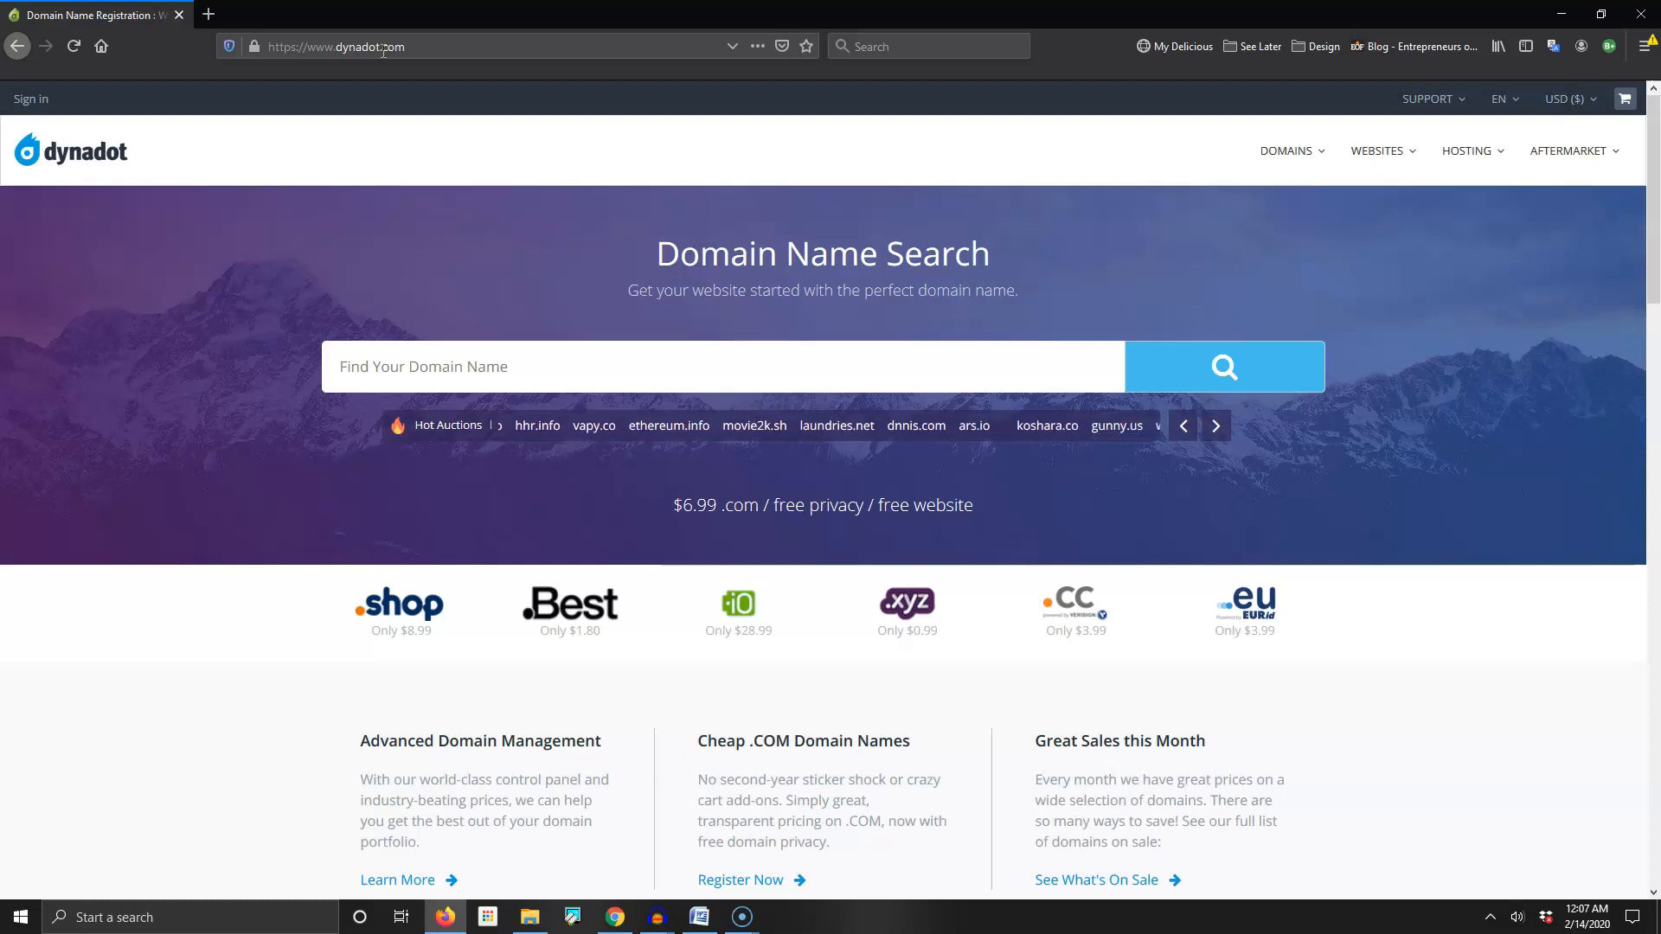
click(1216, 426)
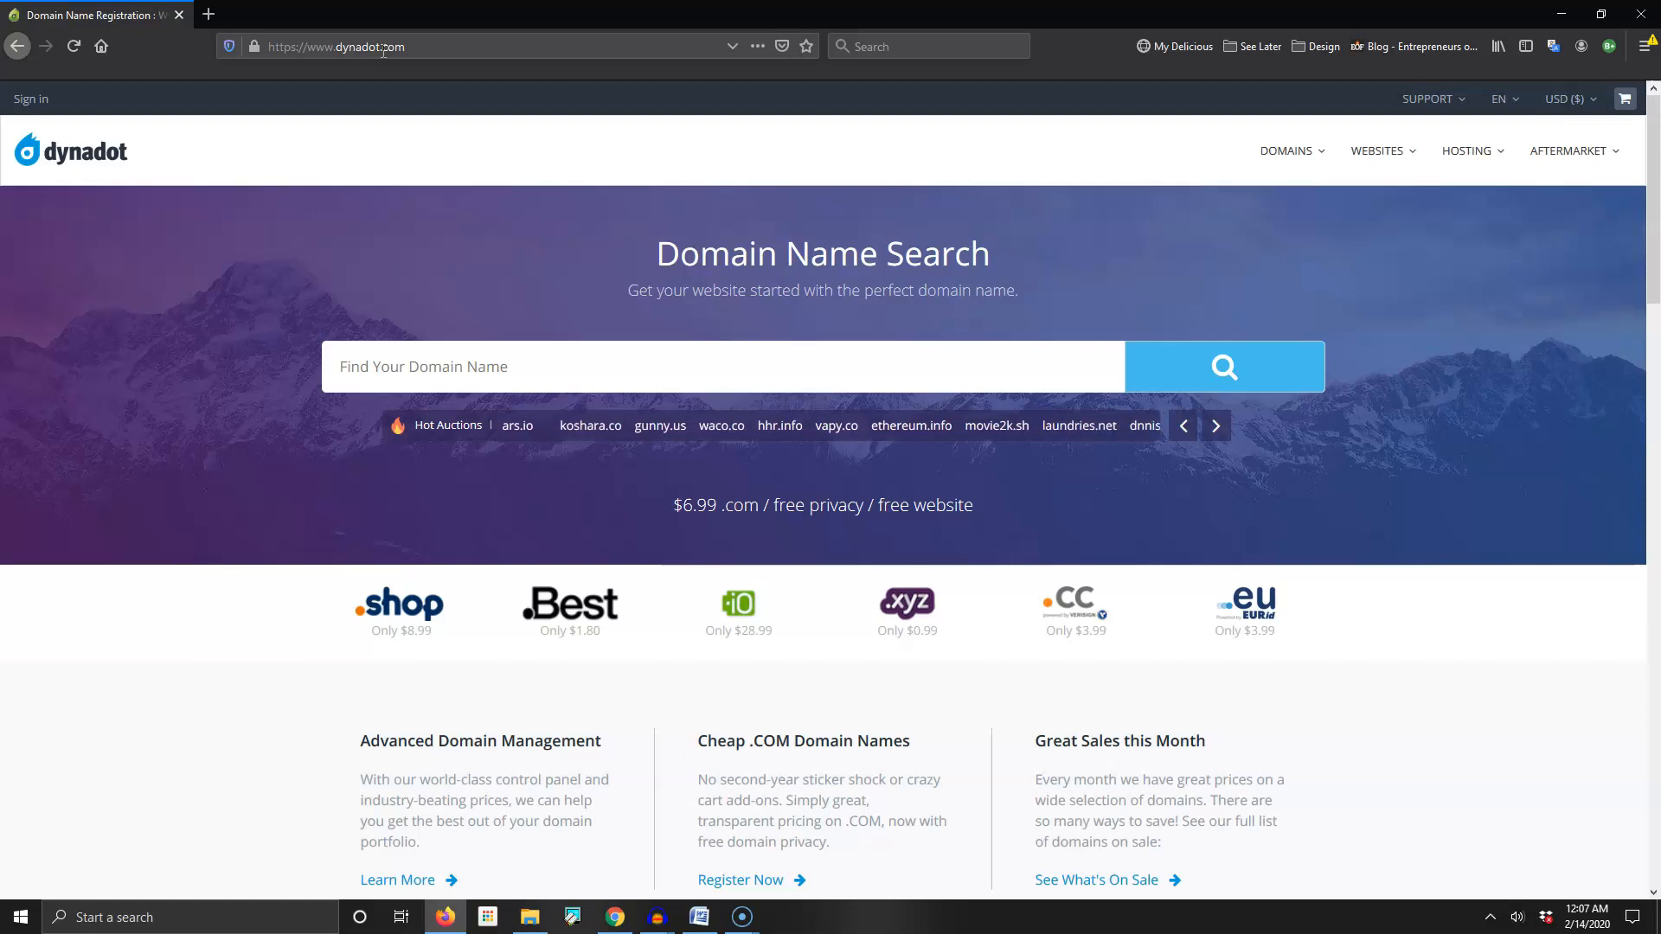
Search getjol.com, add it at $6.99 with free Domain Privacy, and proceed to Check Out
click(1225, 365)
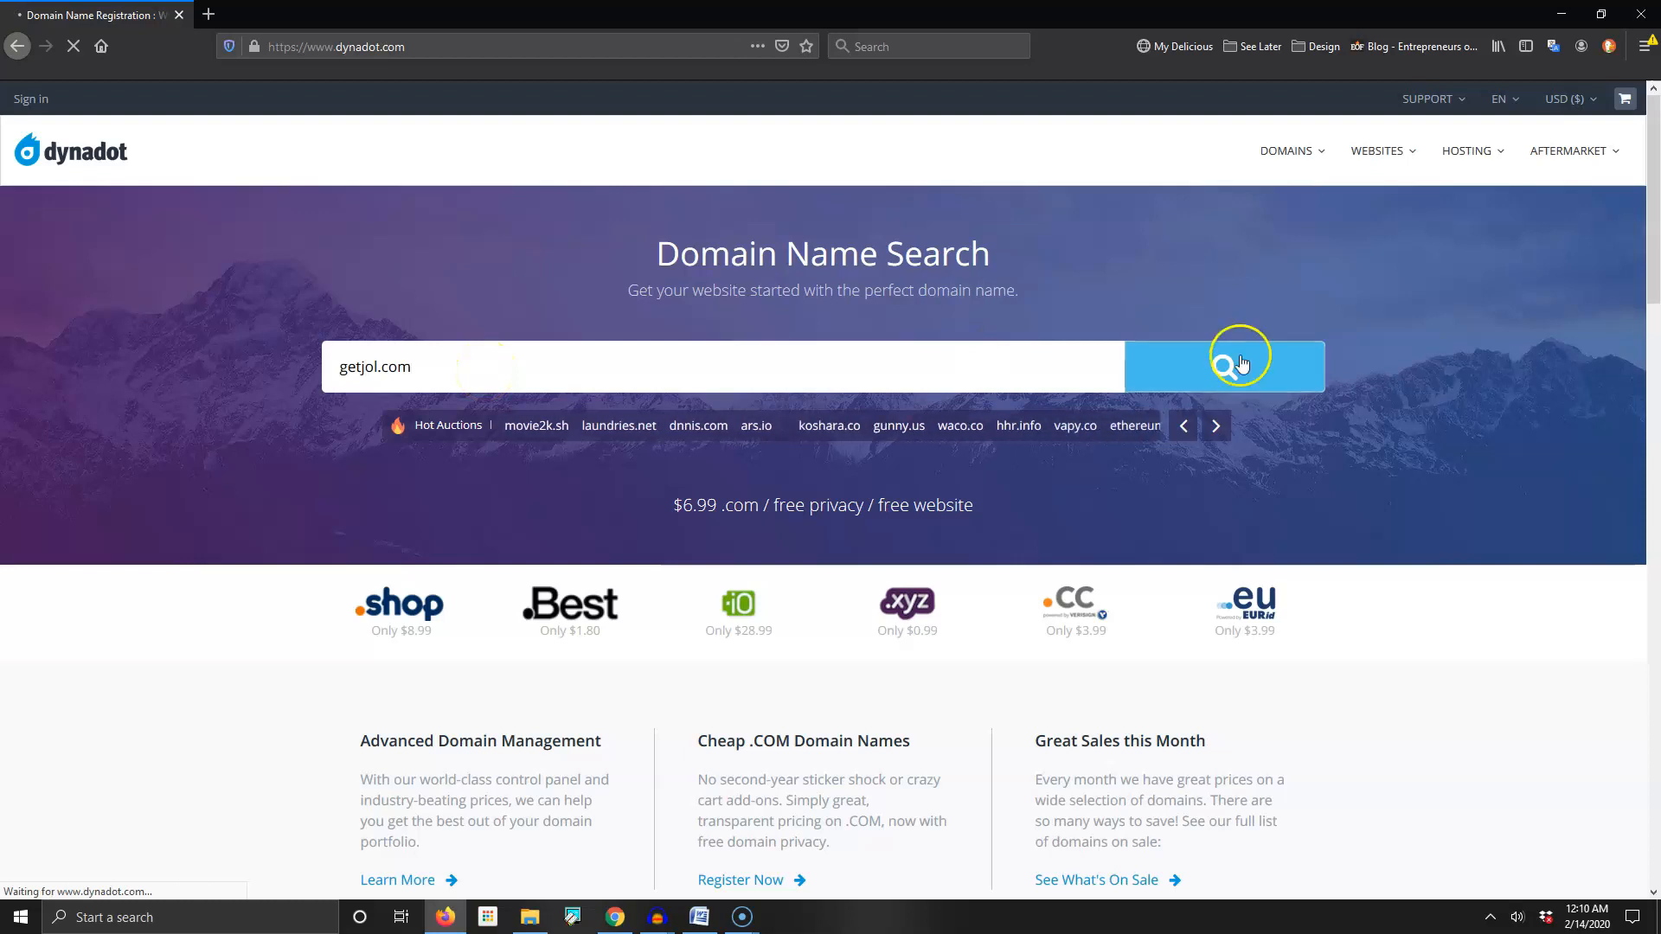
click(1223, 366)
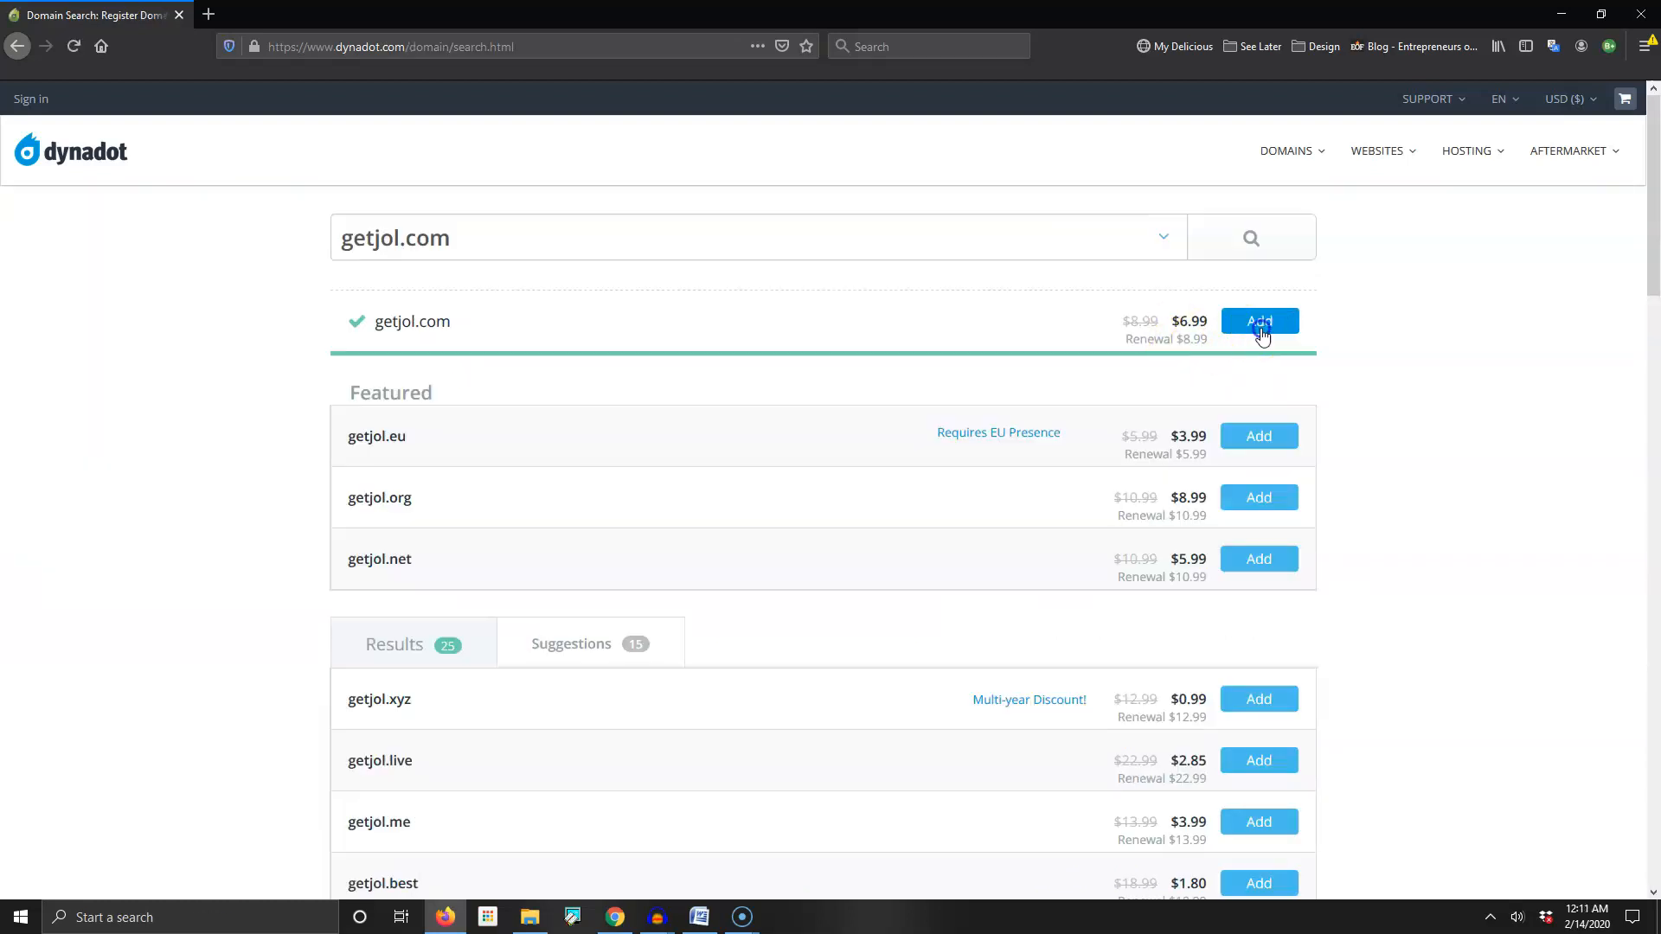
click(1258, 321)
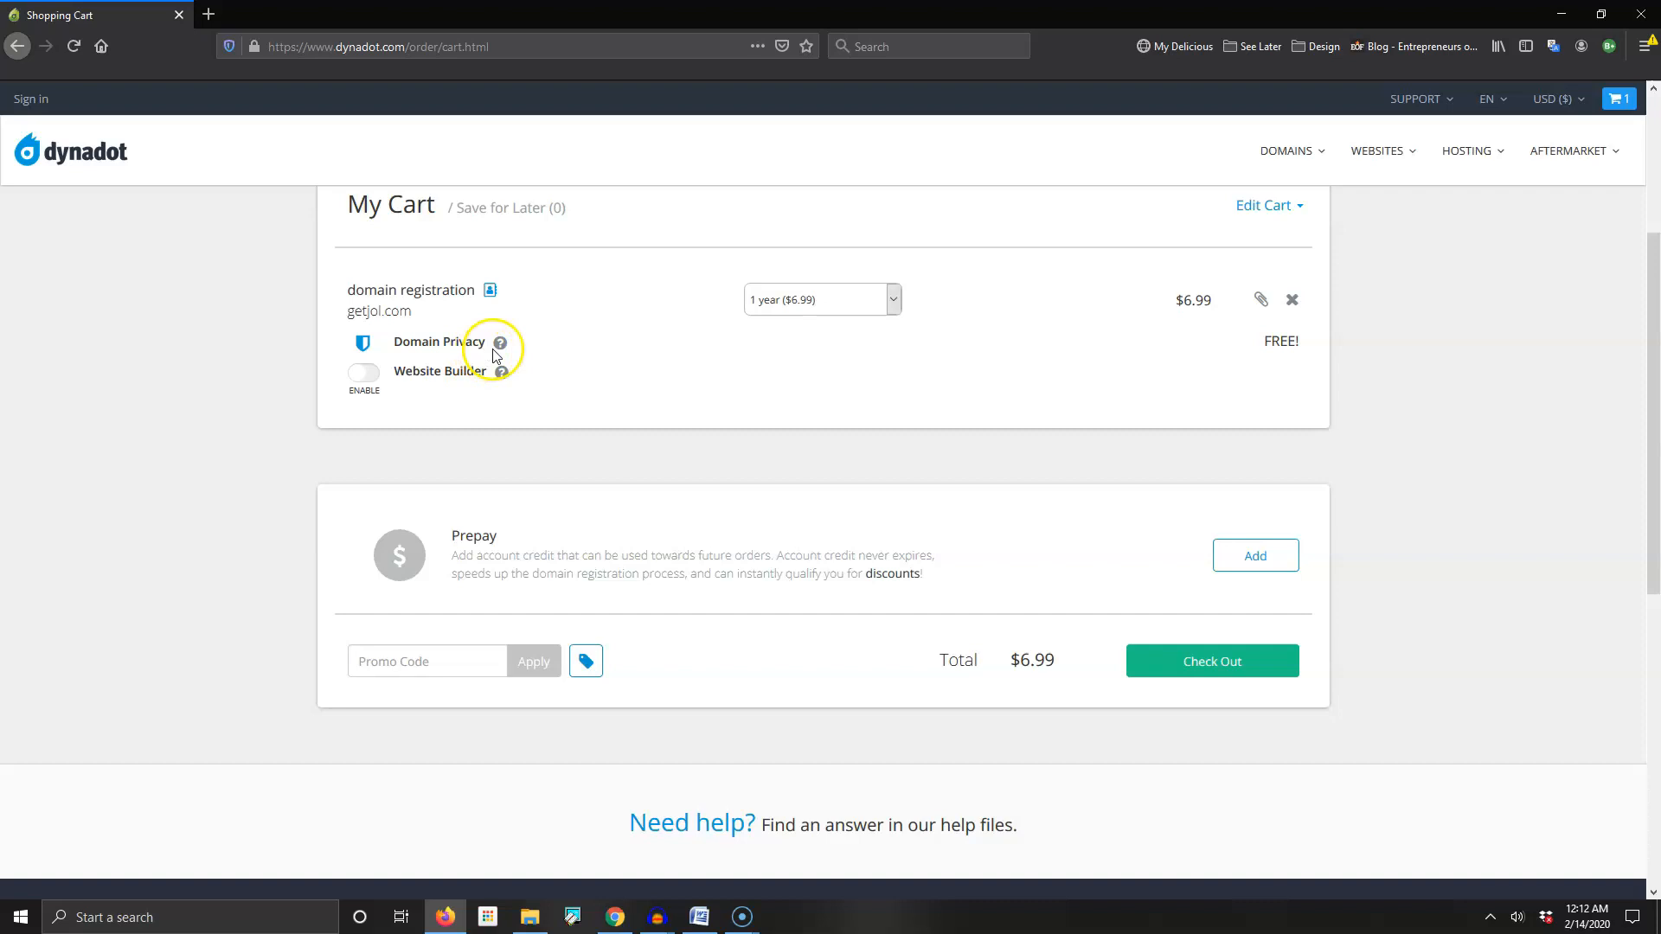
mouse_move(499, 342)
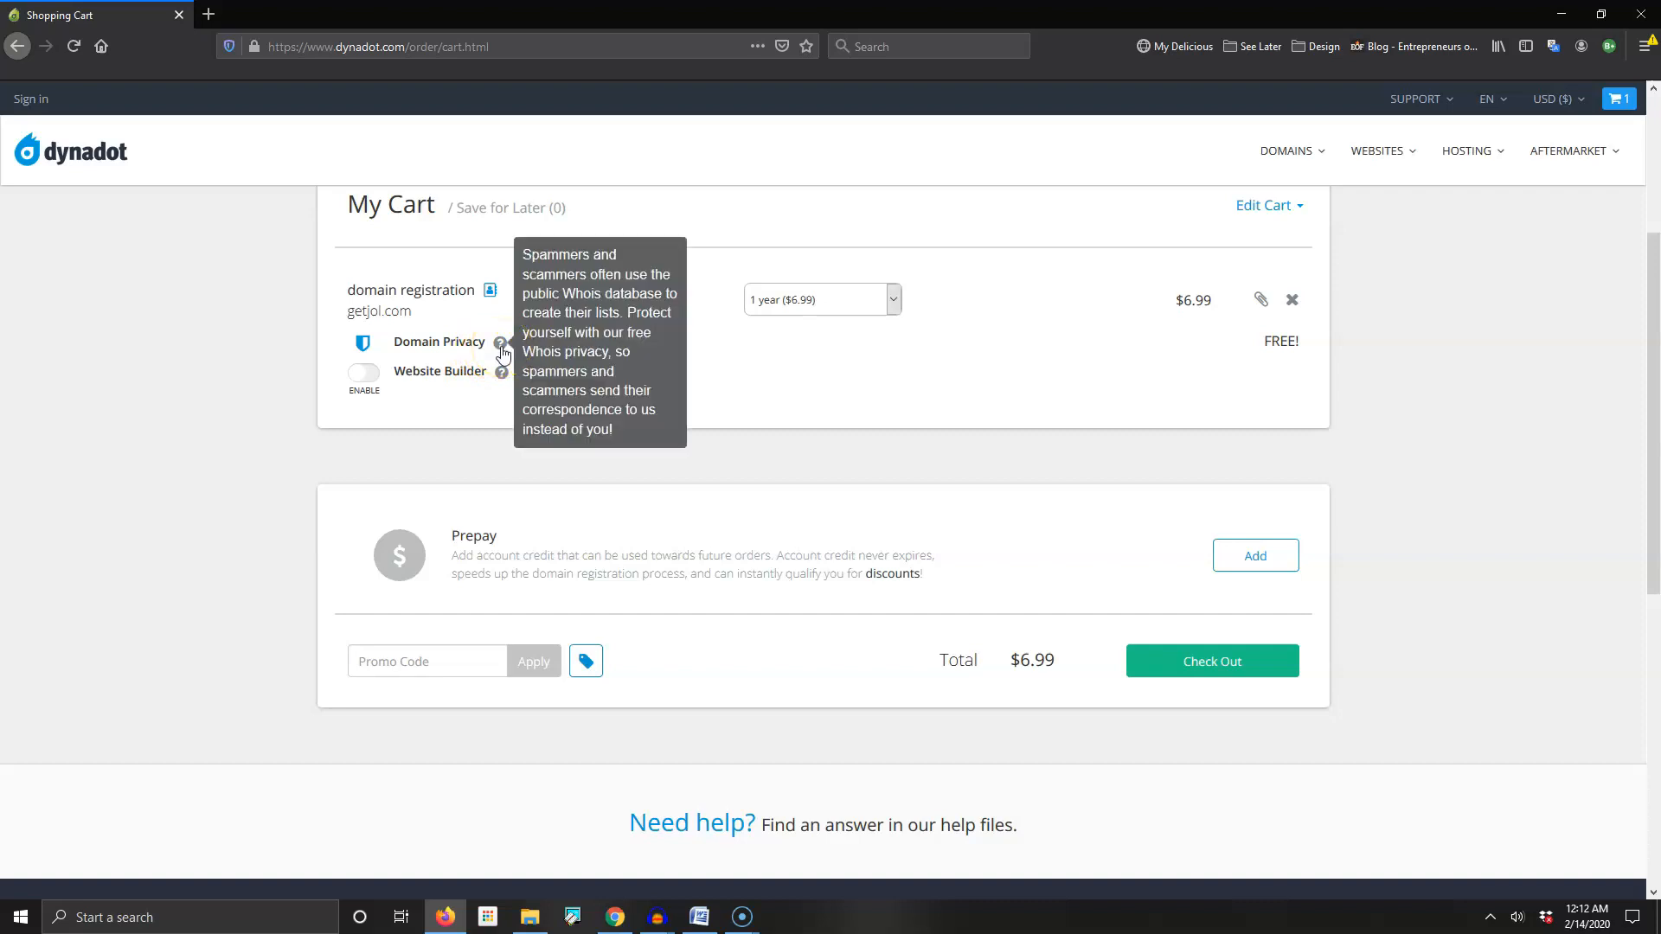
mouse_move(500, 349)
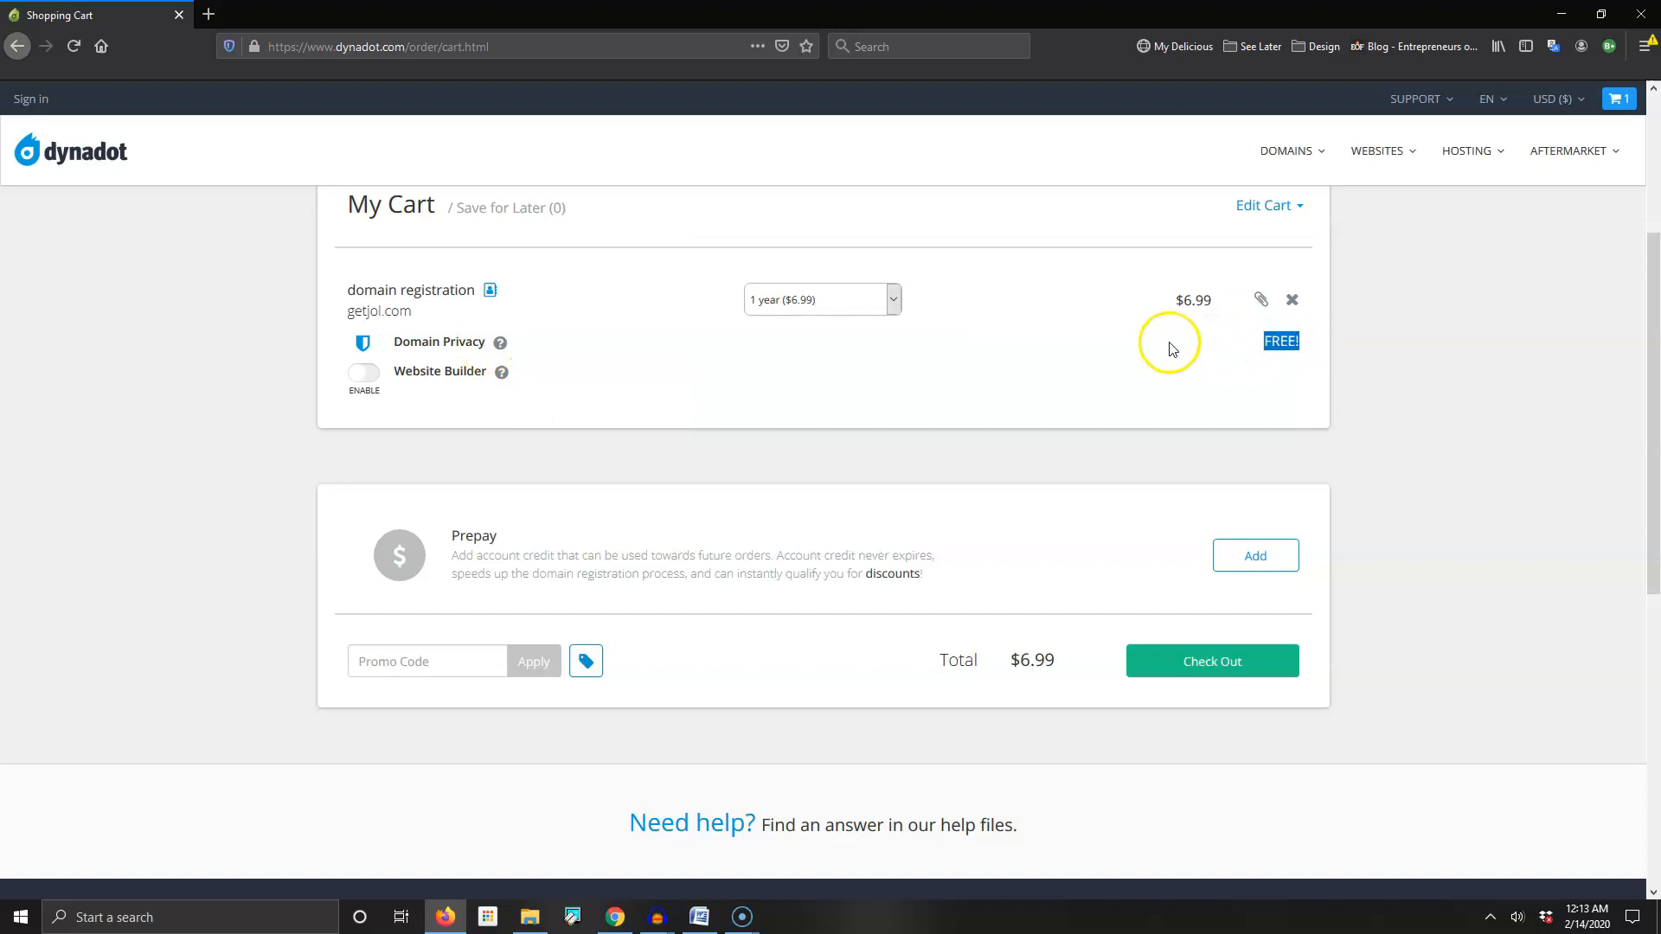
click(1212, 661)
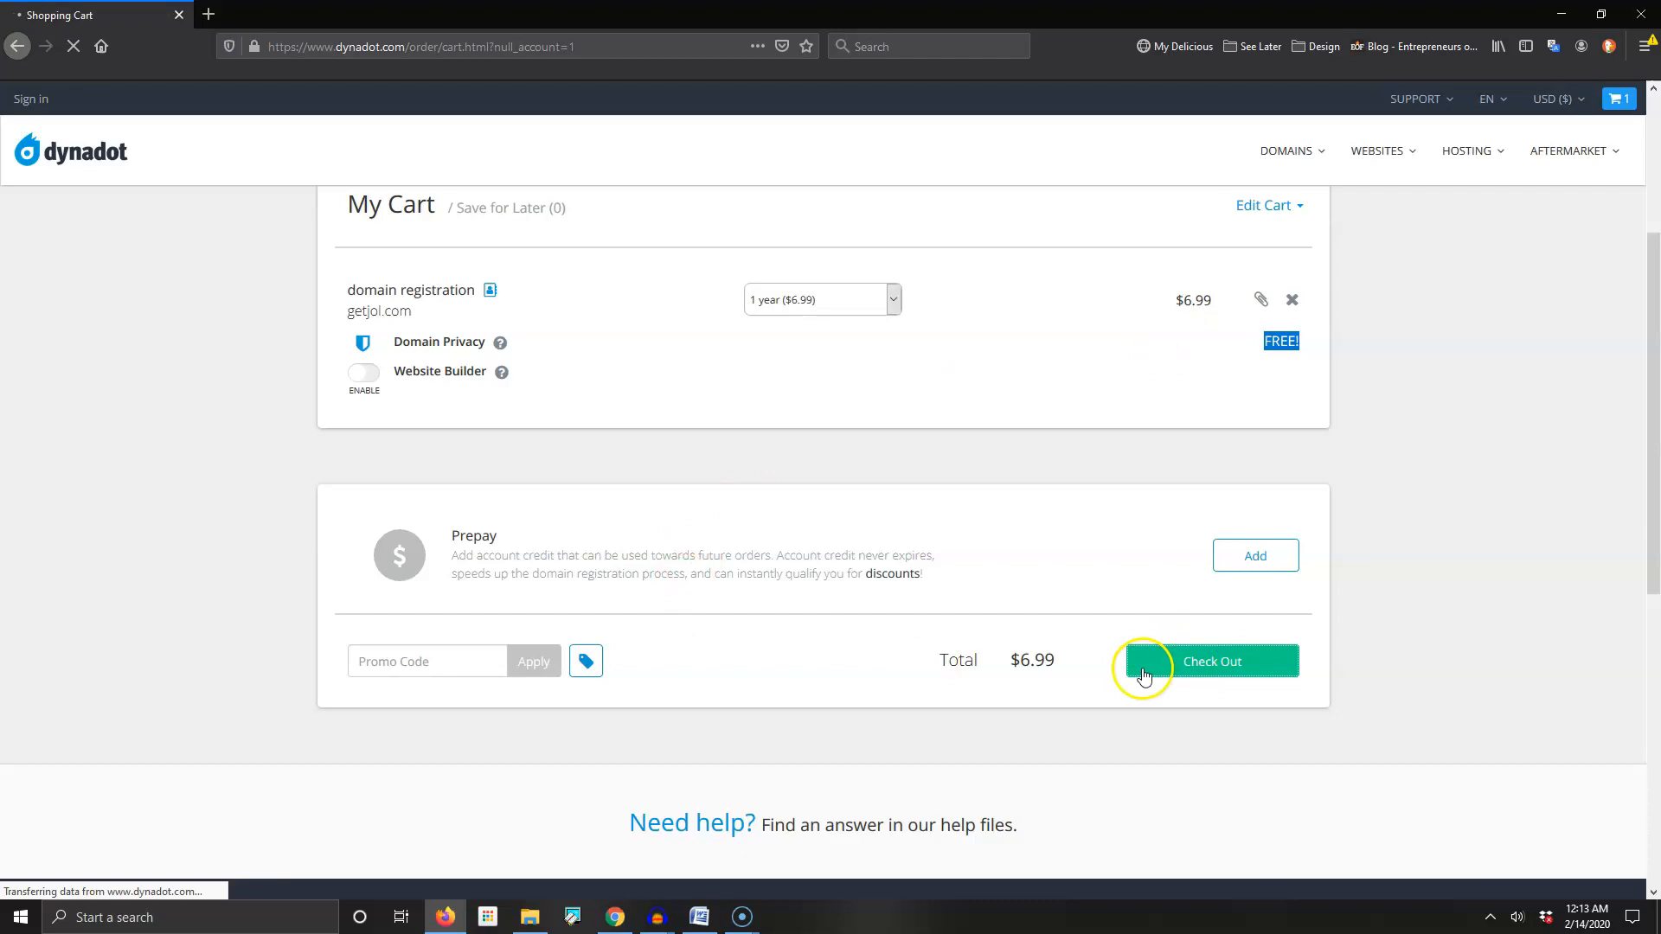
Fill the account username, contact details and St Ann's Bay PO street address
click(1211, 661)
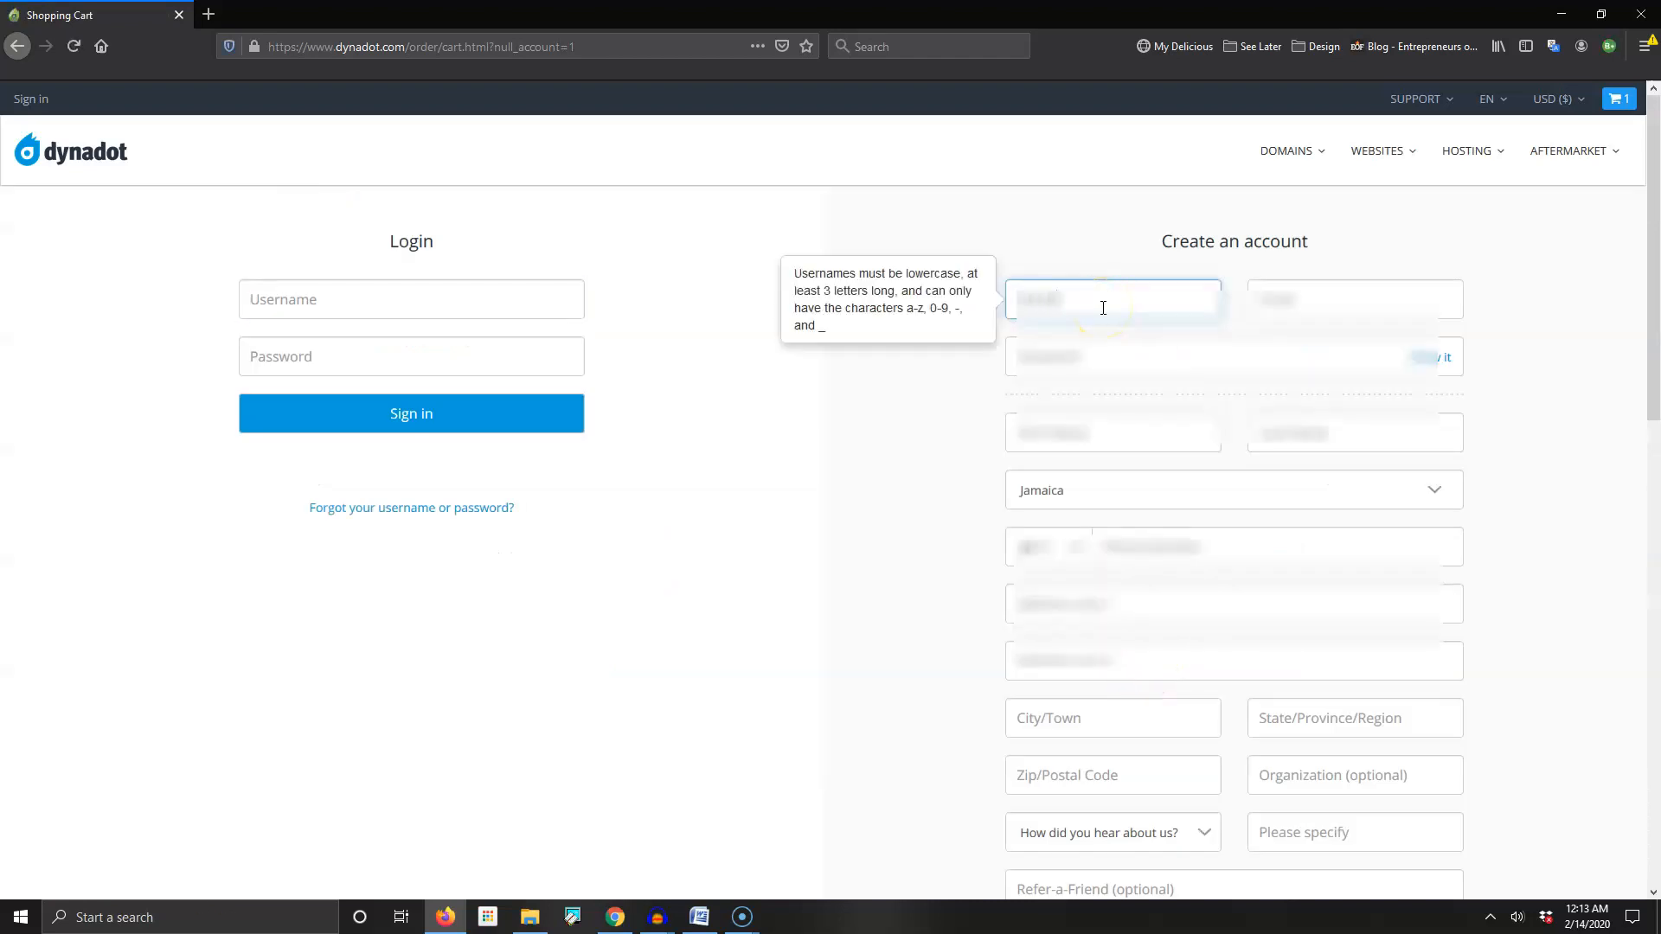
click(1353, 300)
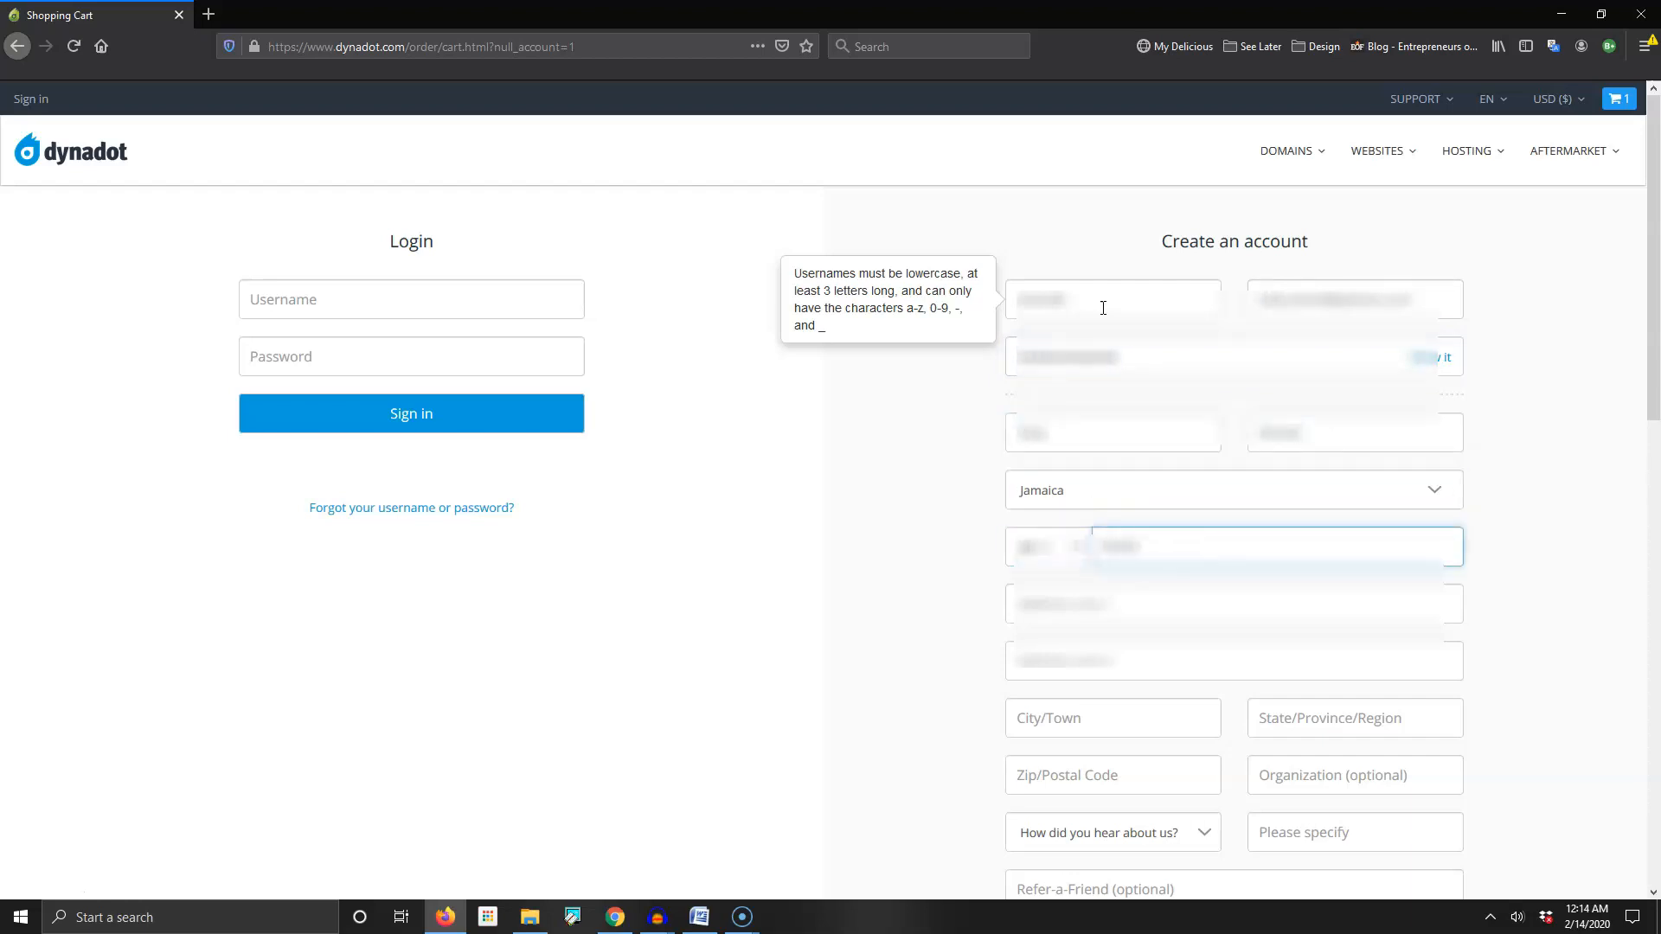
click(1234, 602)
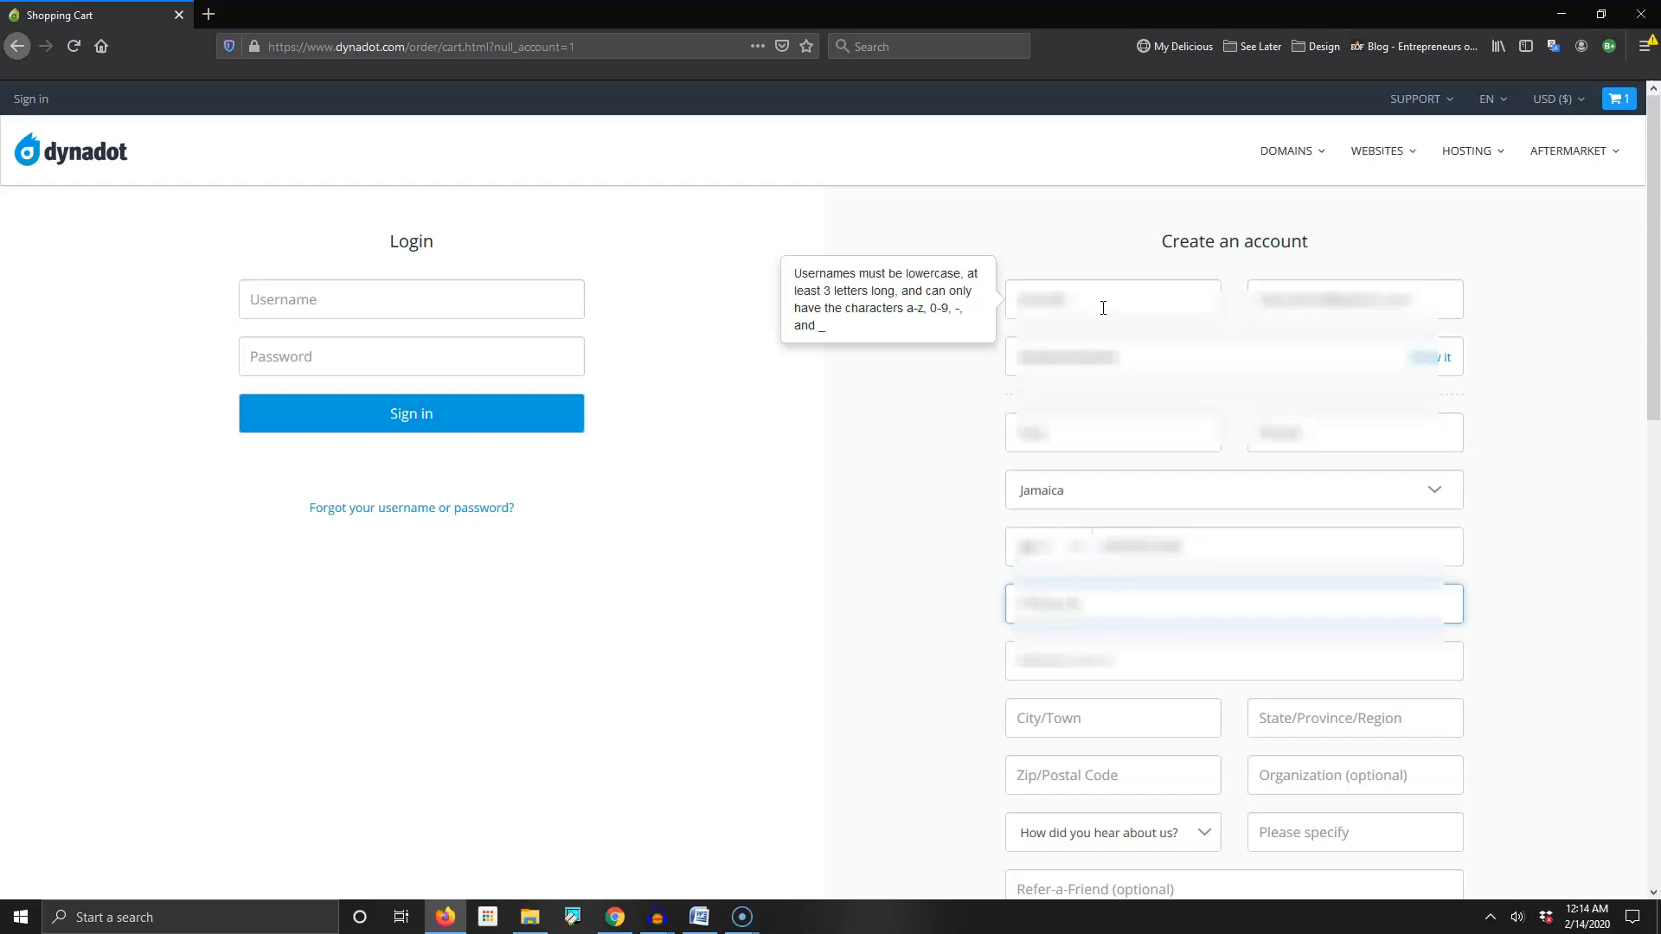
text(St Ann')
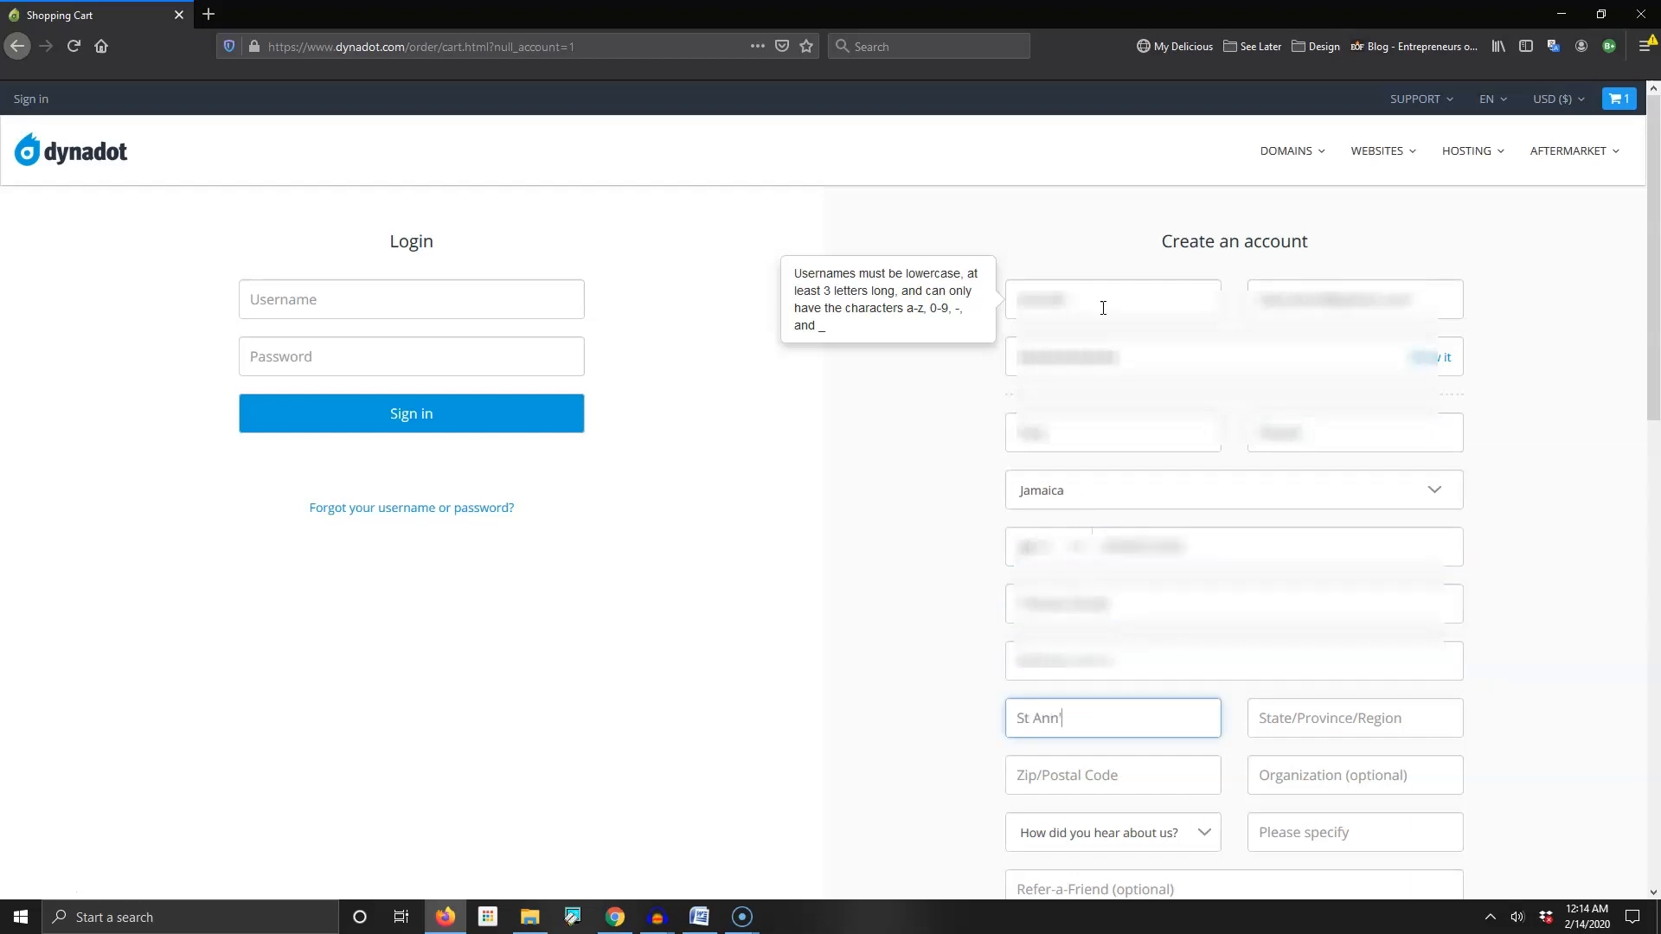
text(St Ann)
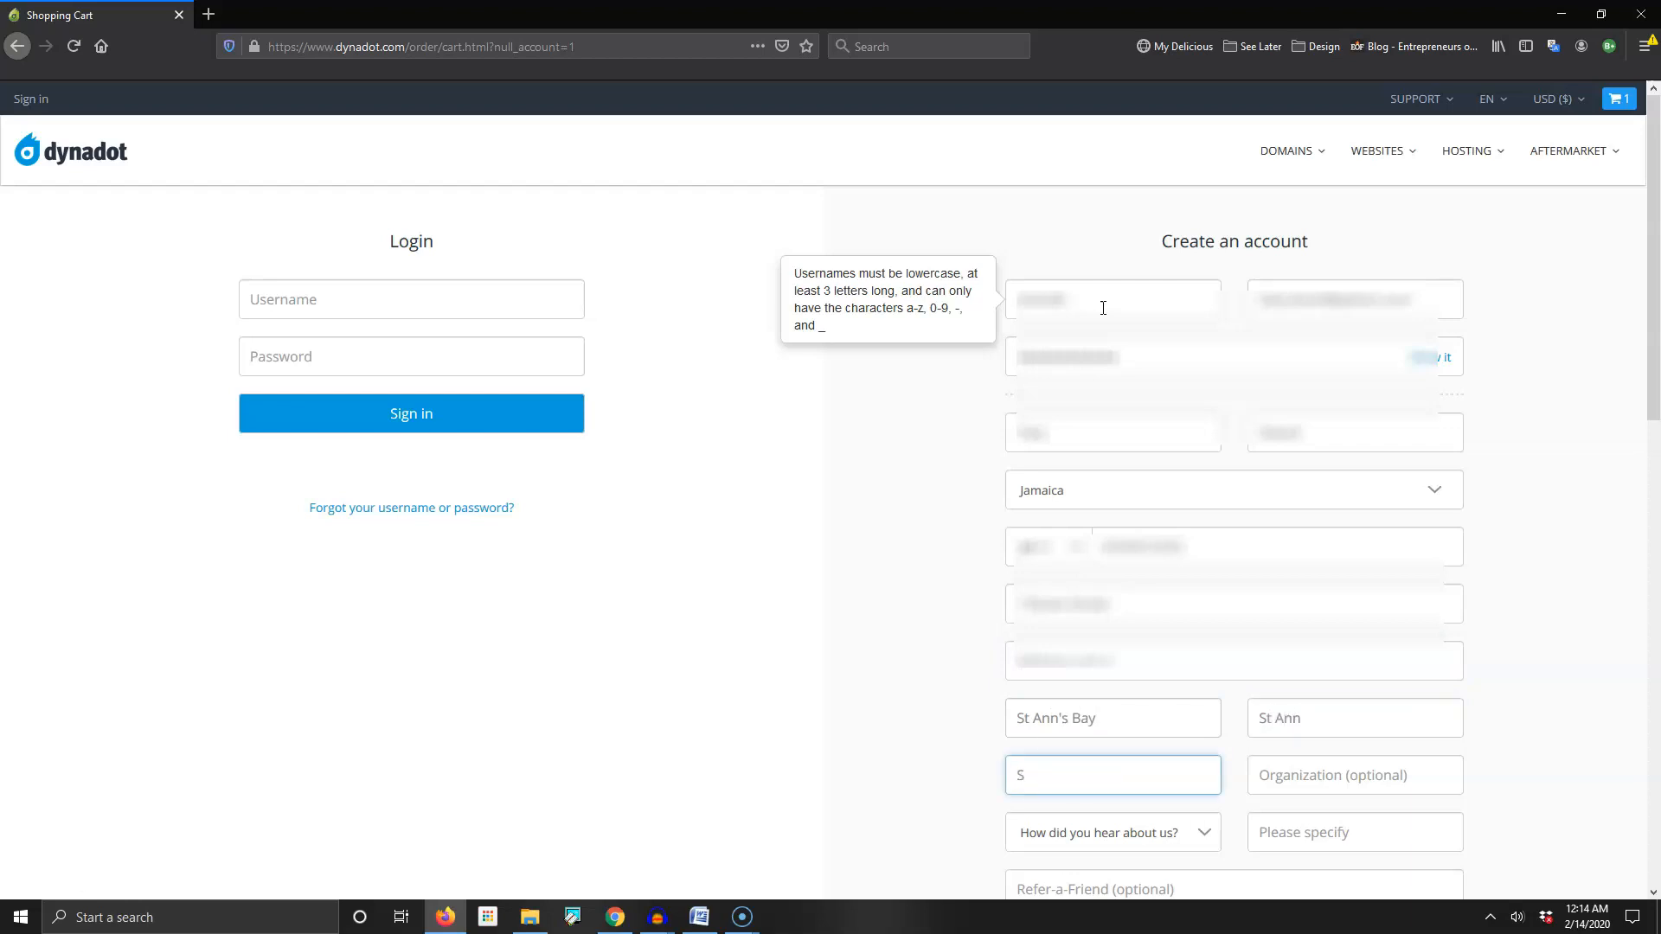
text(t Ann's Bay PO)
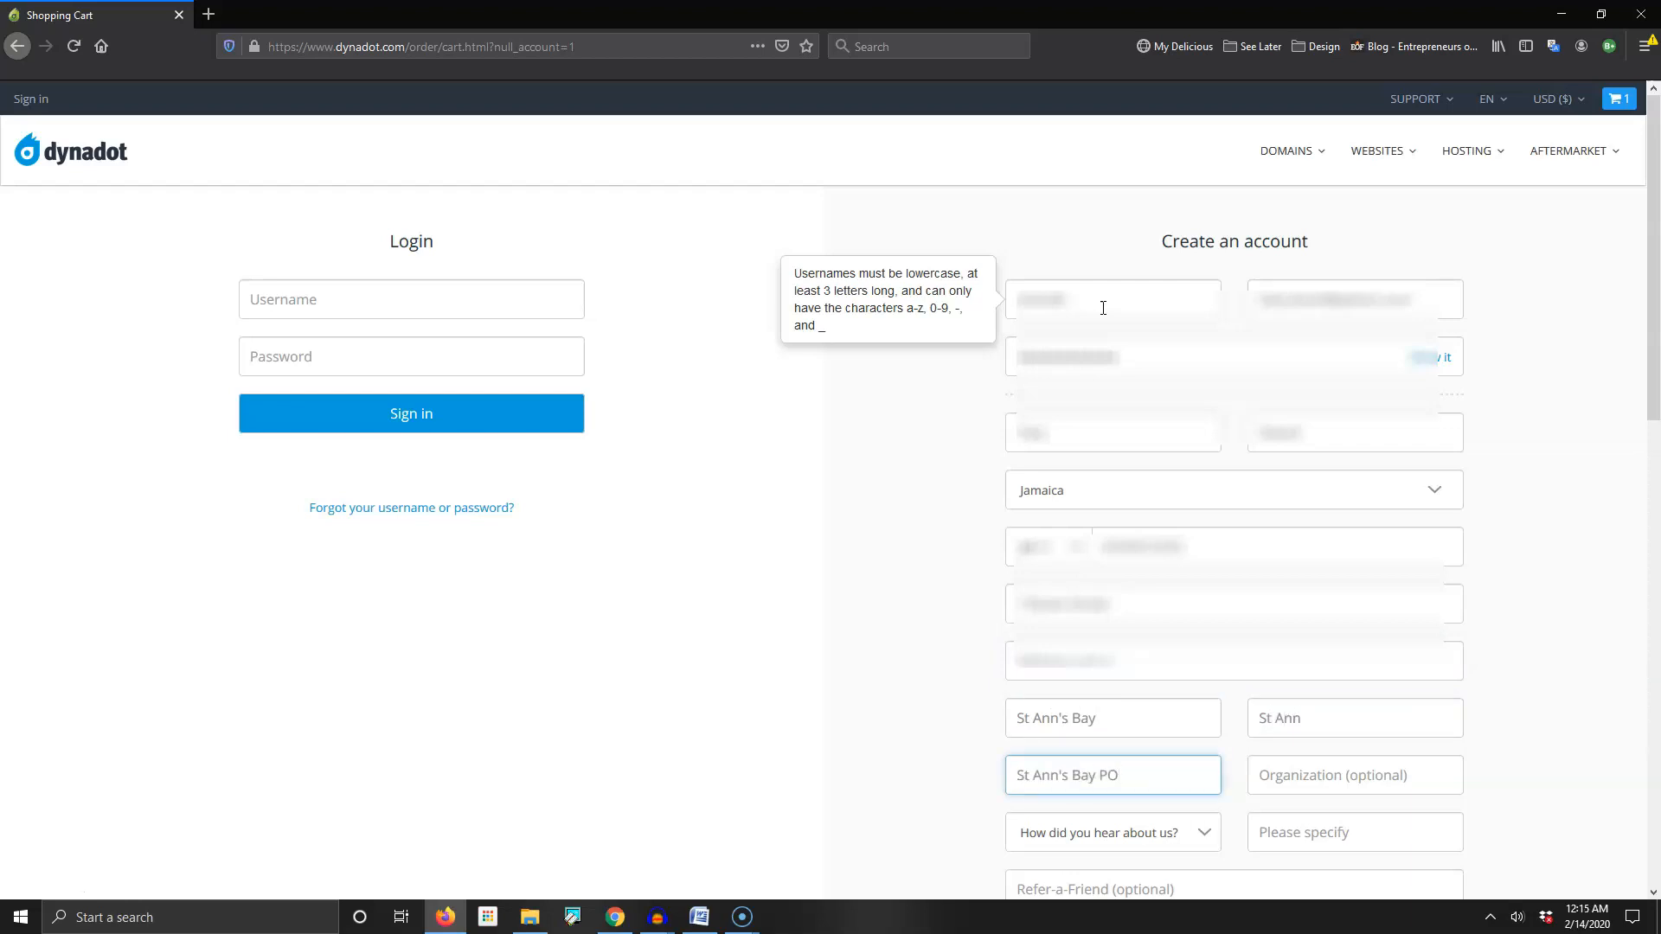
Choose Youtube as referral, enter captcha HY5898 and create the account
scroll(down, 3)
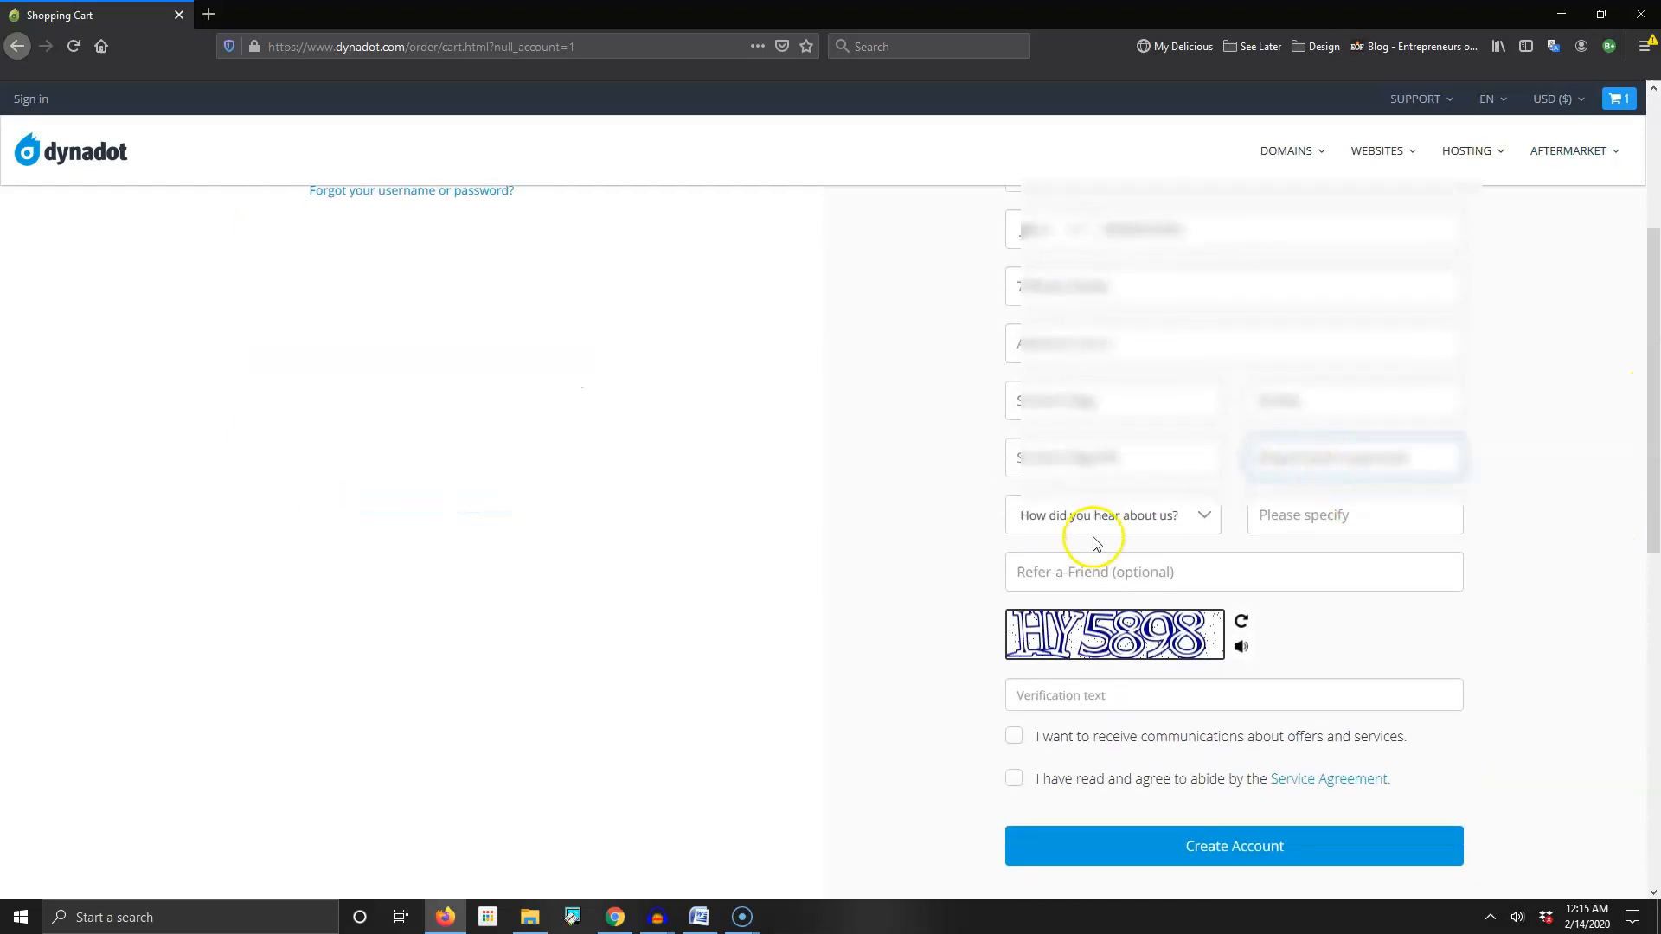
text(Youtube)
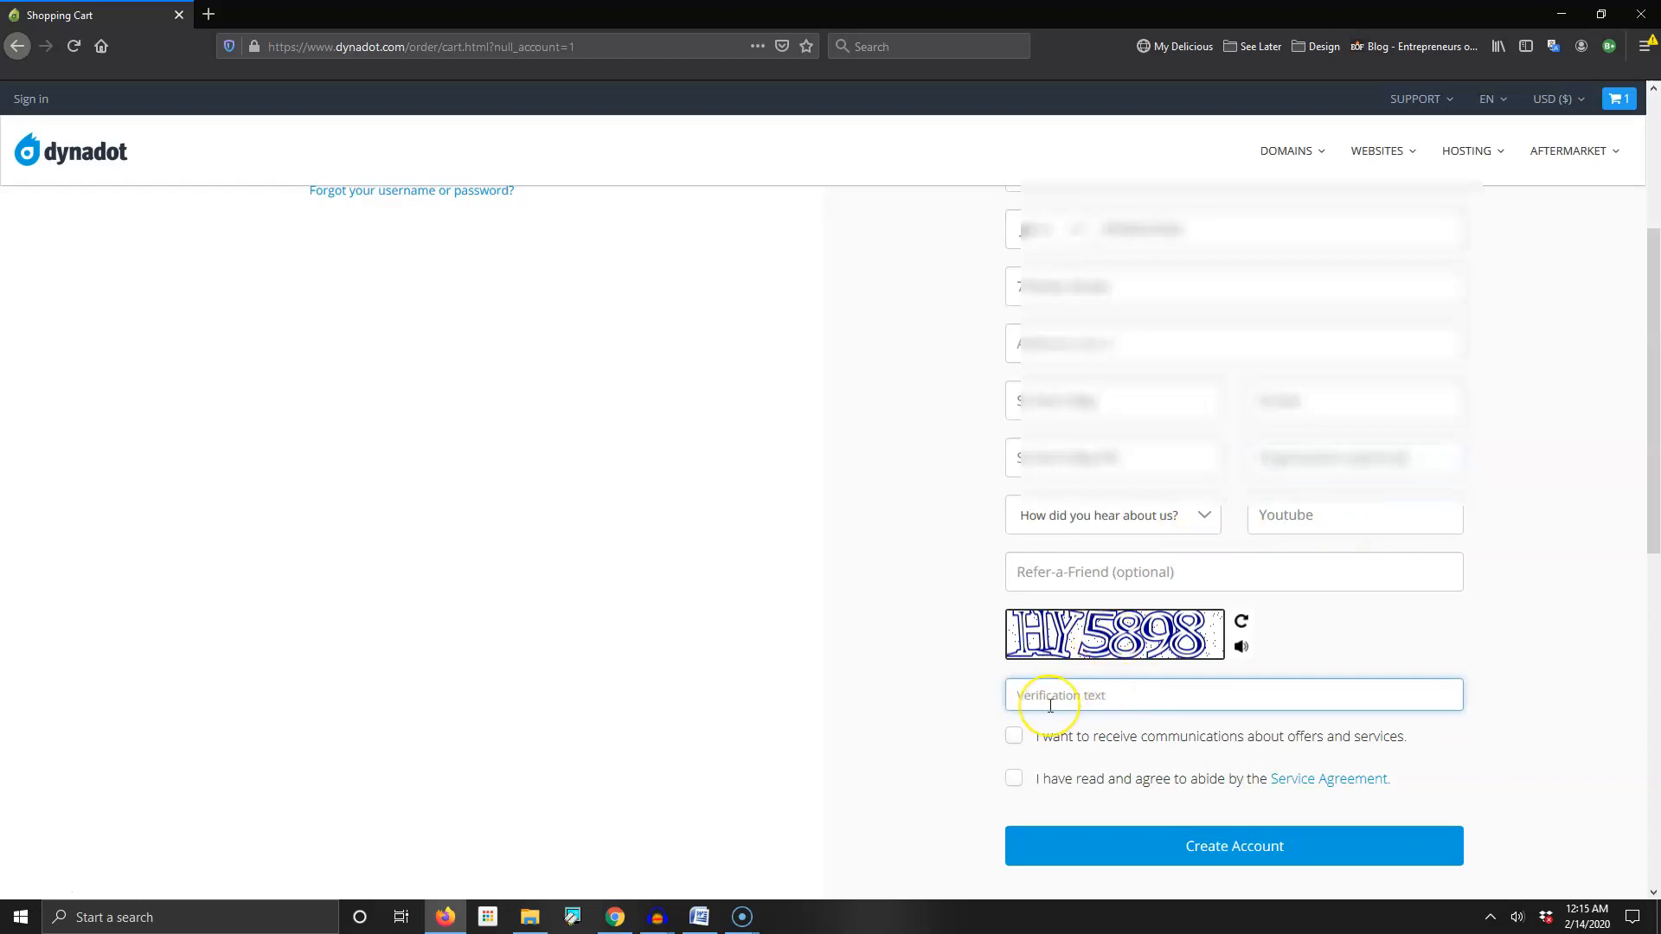
text(HY5898)
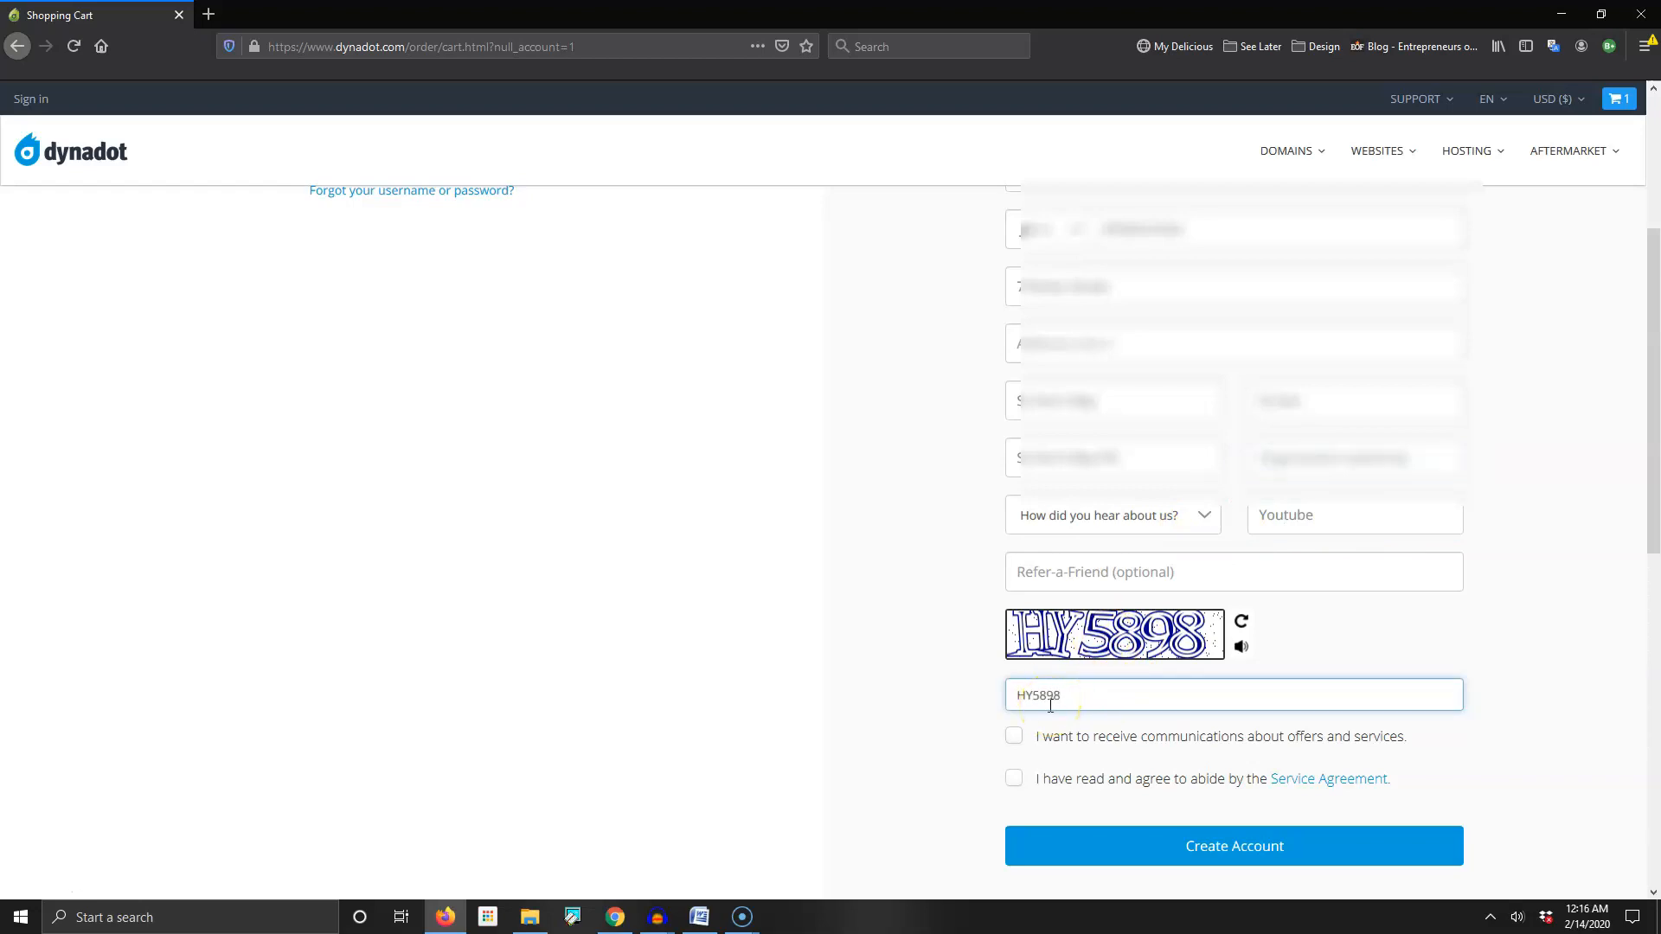
click(1233, 846)
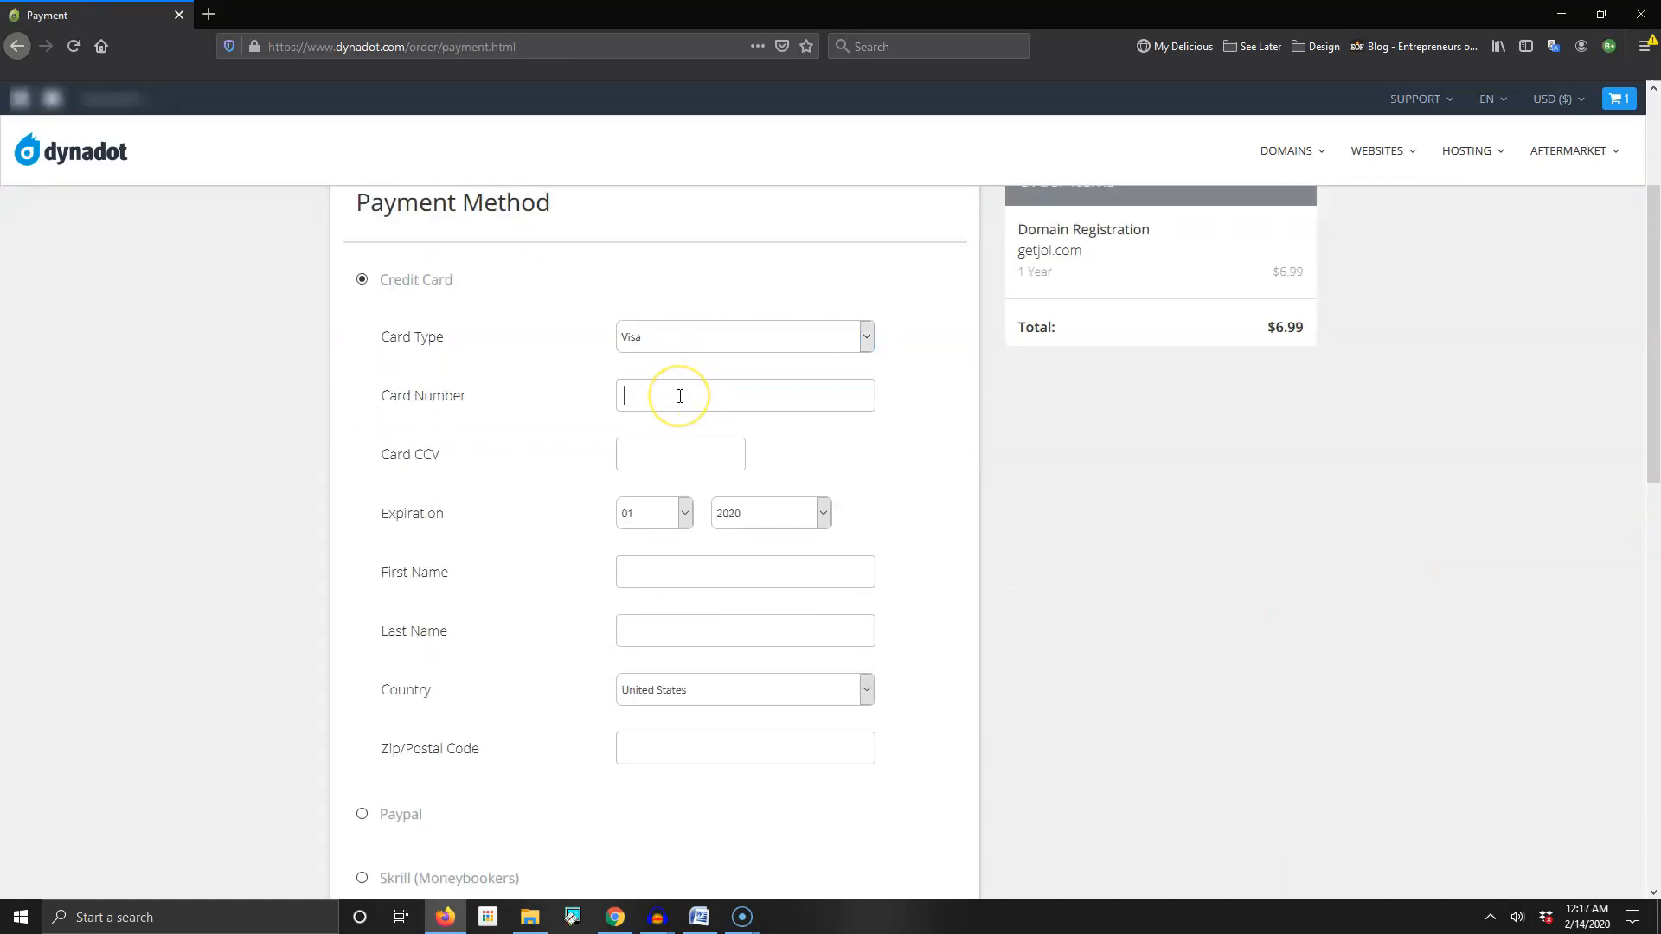
Pay the $6.99 getjol.com order by credit card and submit the order
click(654, 512)
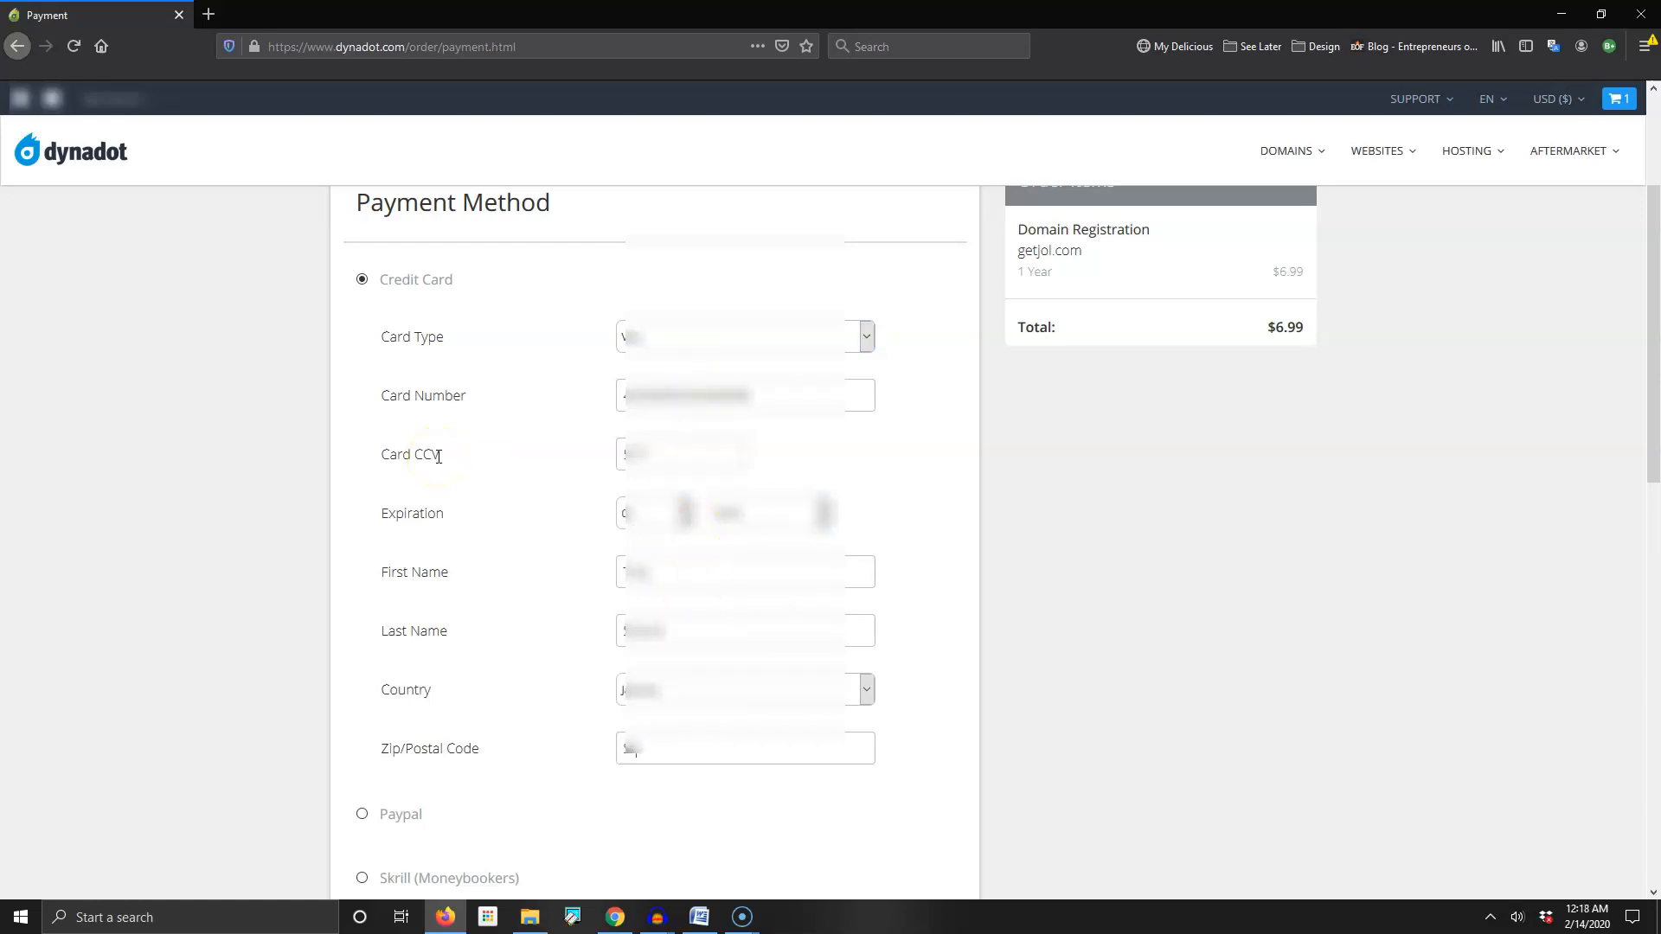
scroll(down, 3)
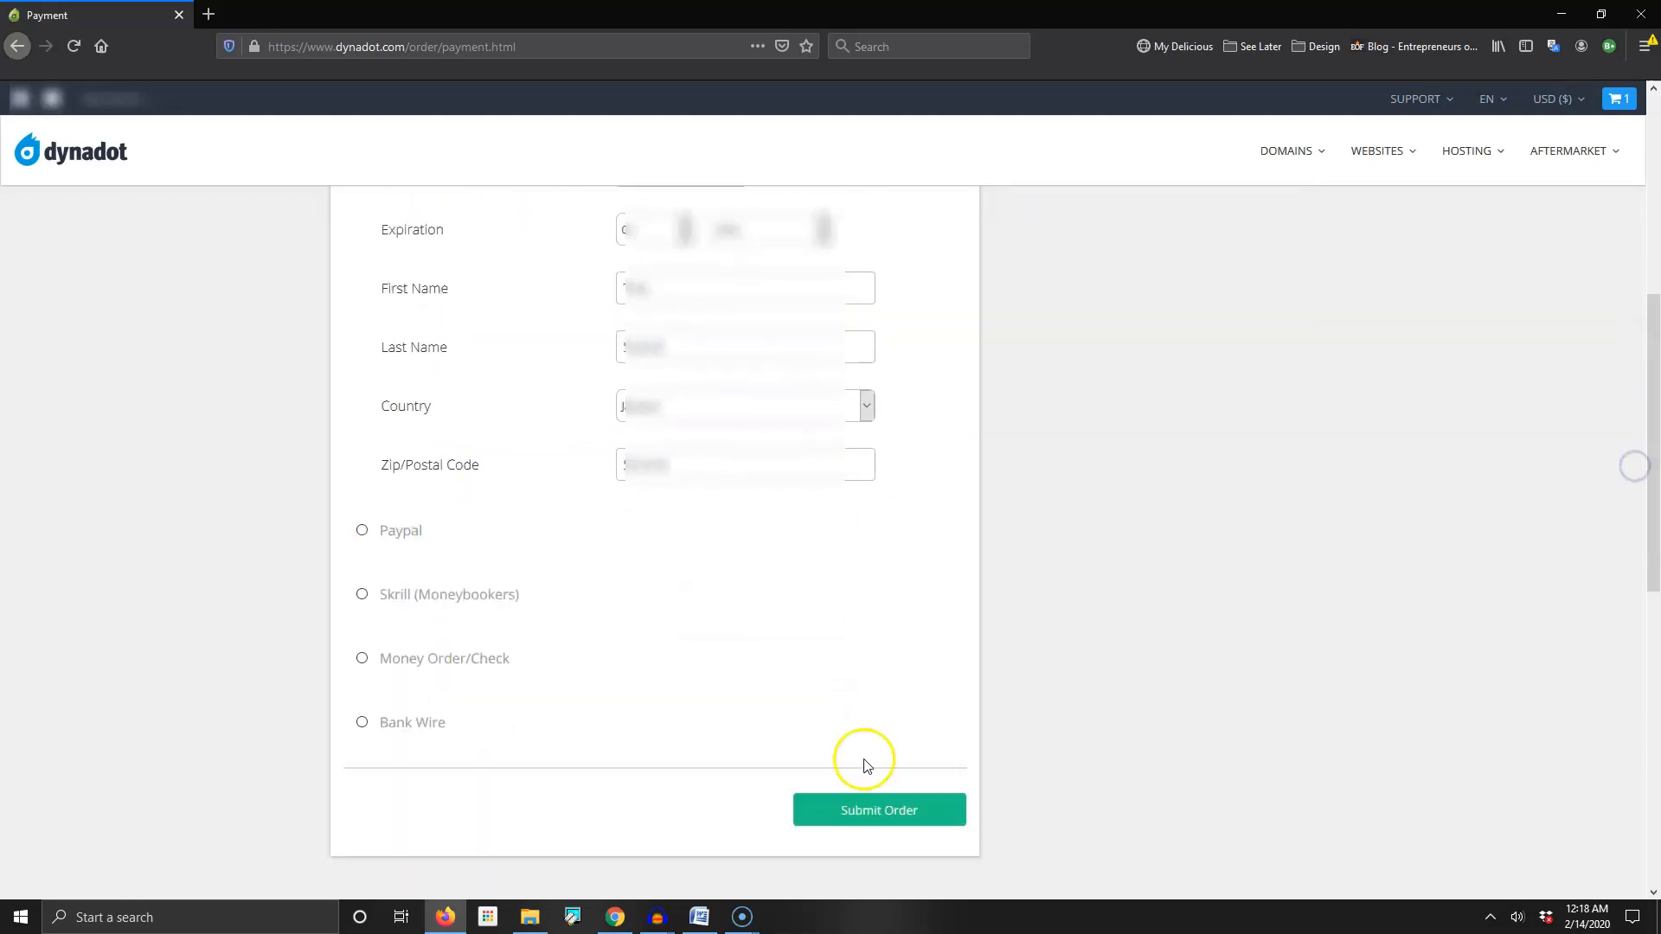
click(877, 810)
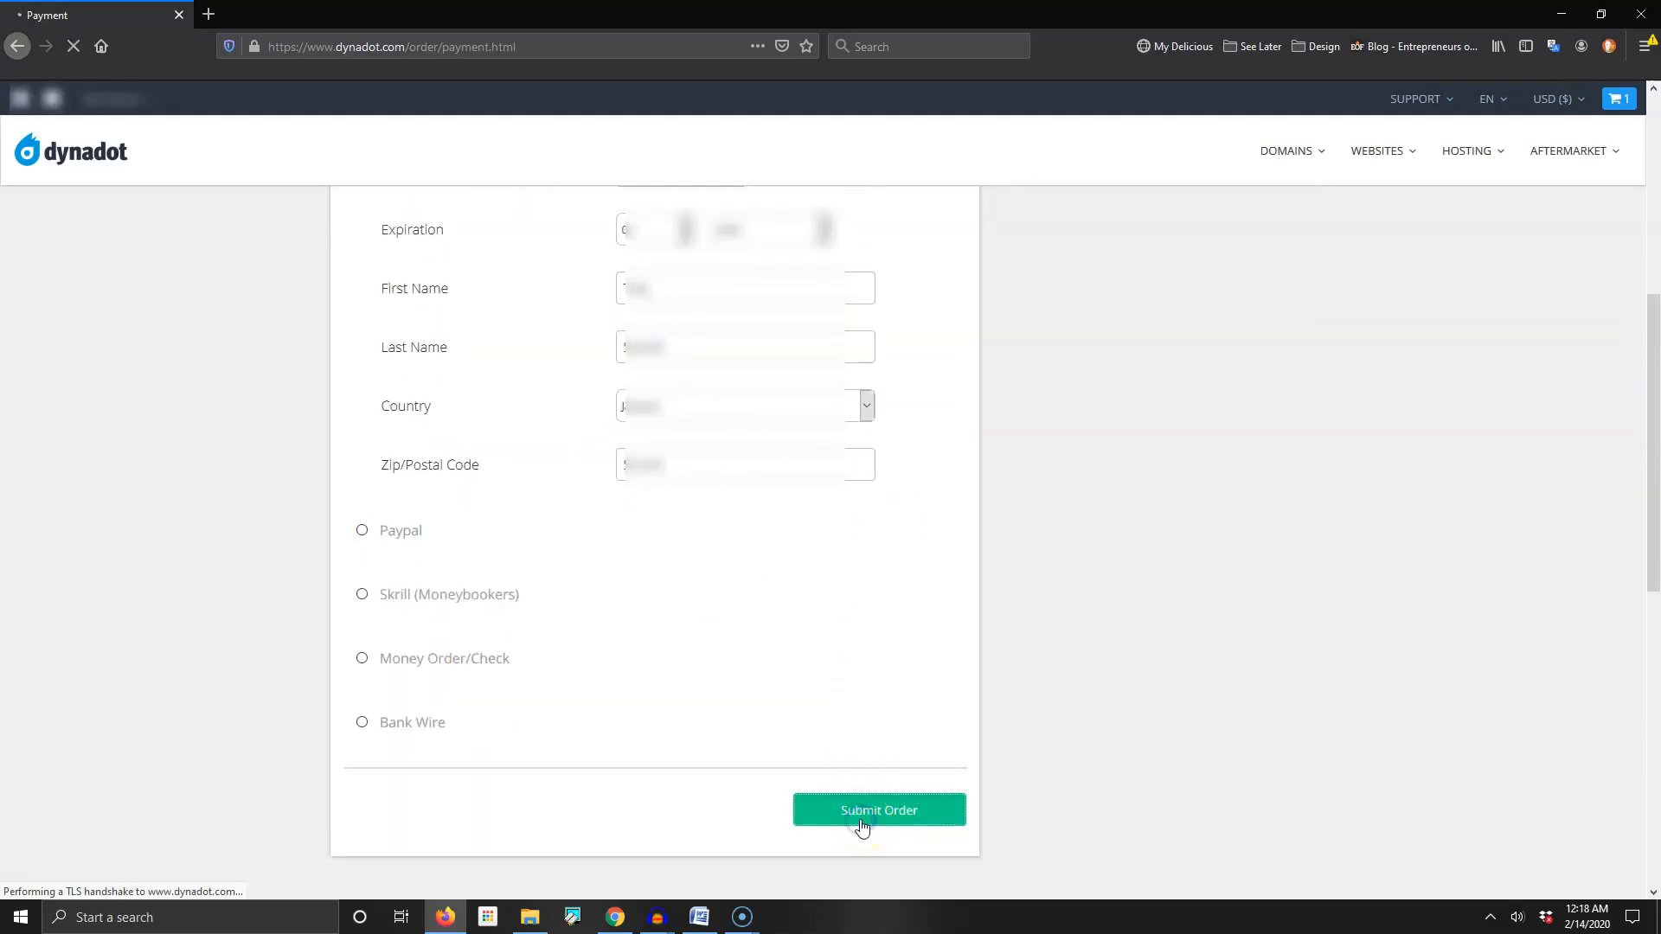
click(879, 810)
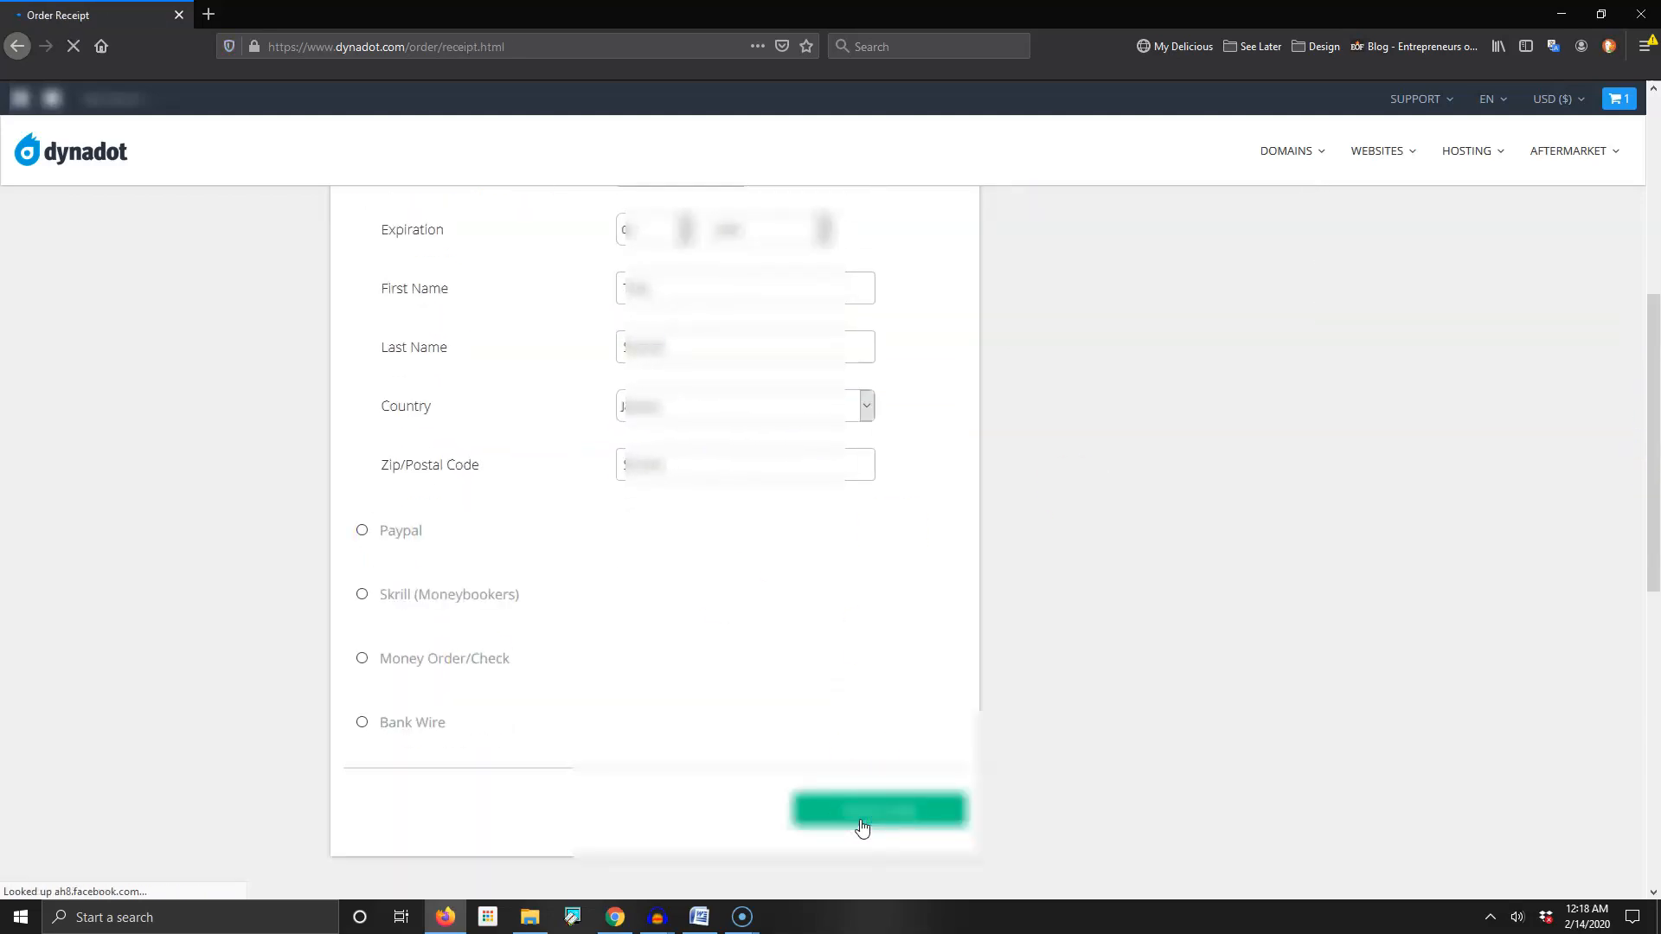
click(877, 810)
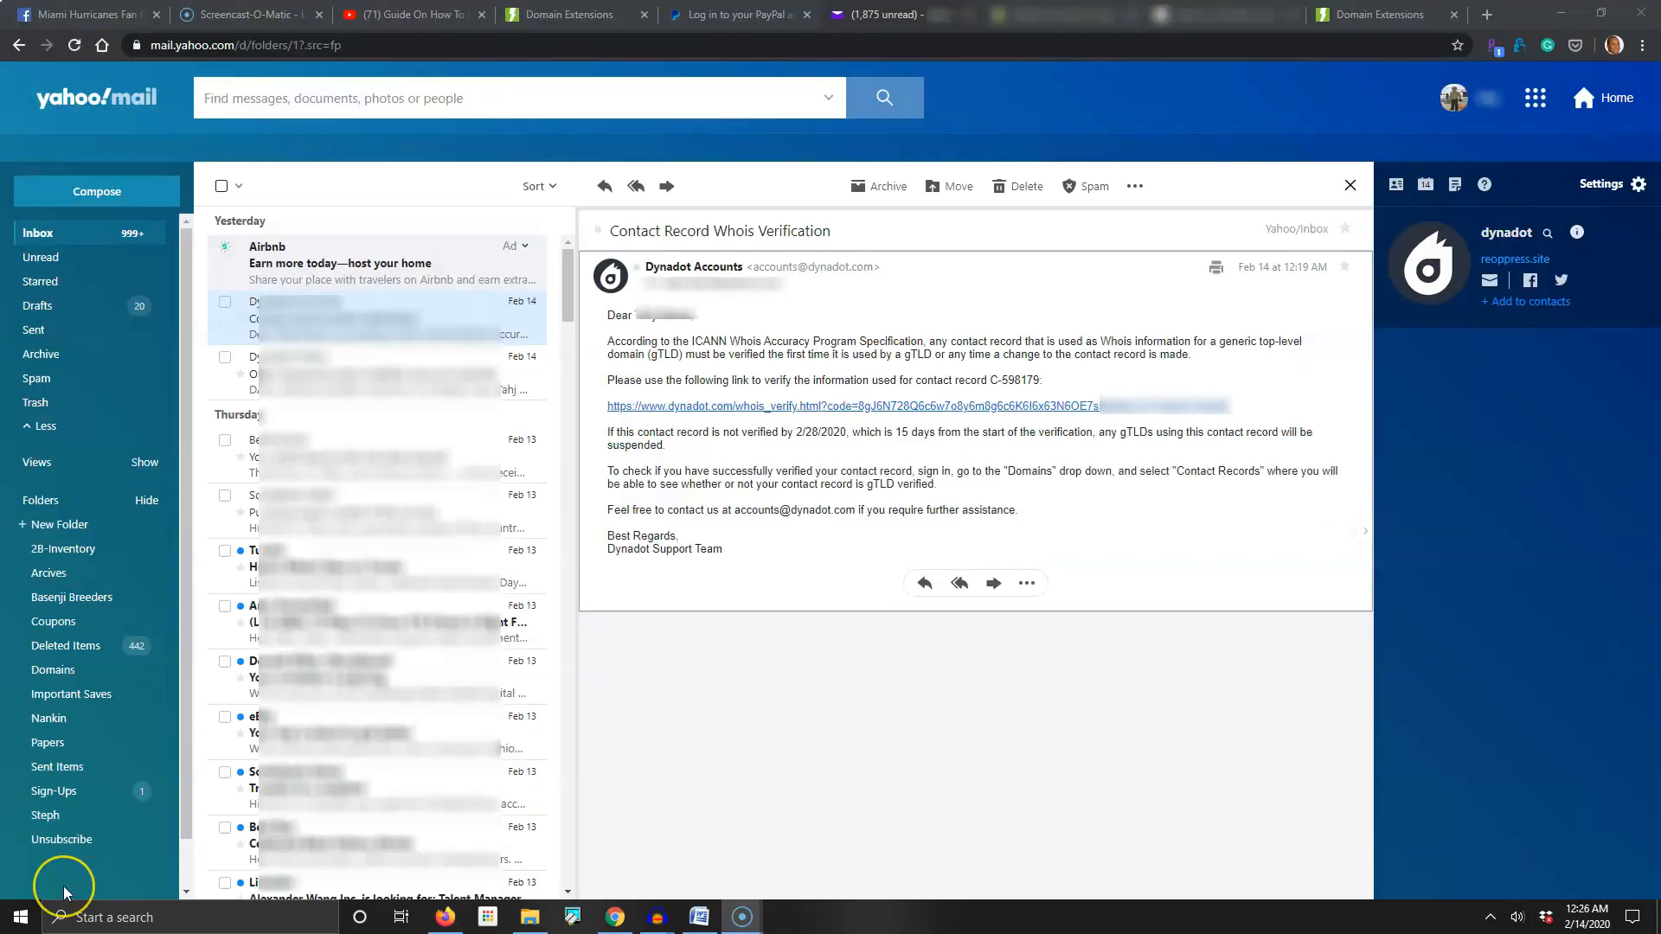
mouse_move(954, 433)
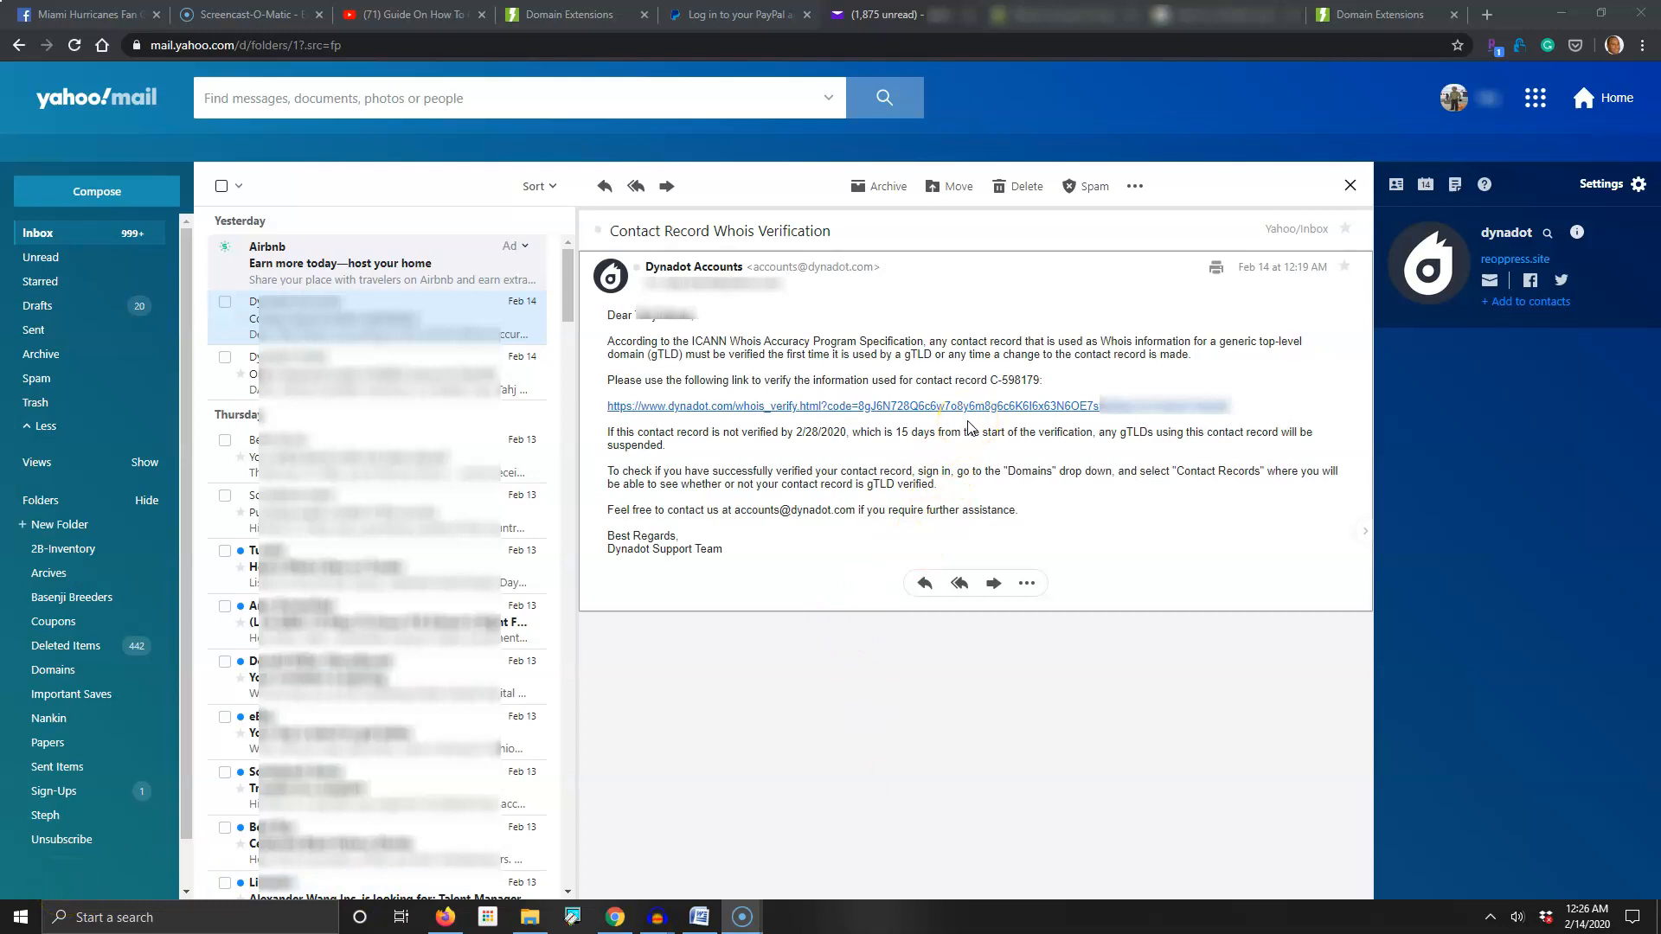
mouse_move(975, 423)
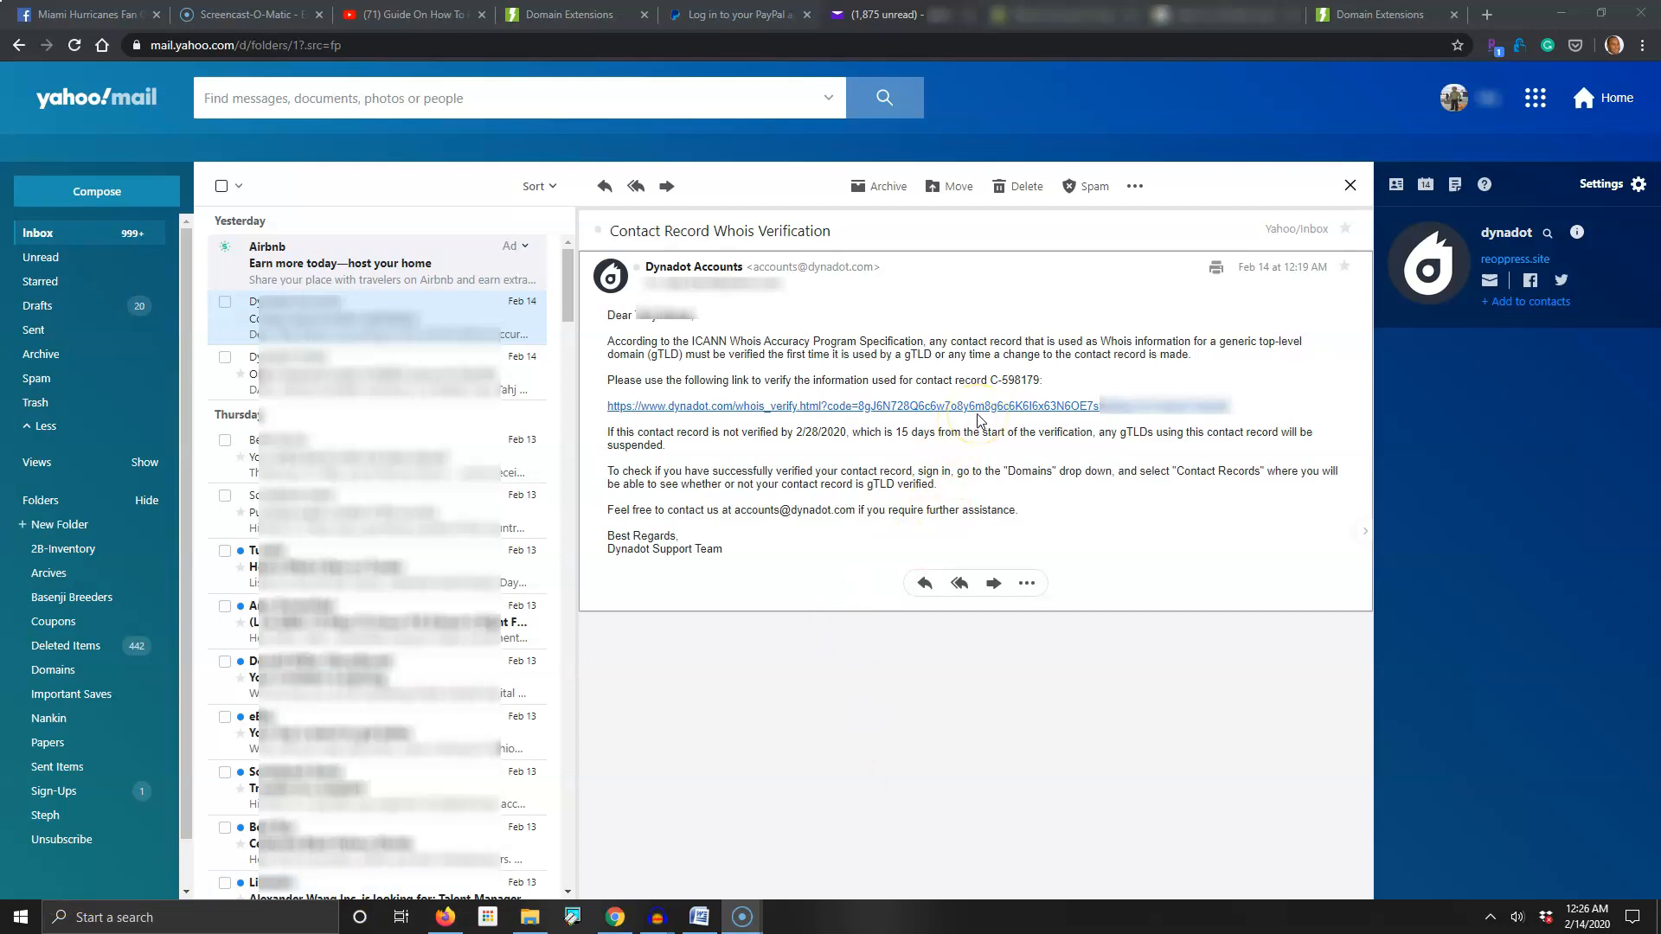
mouse_move(979, 414)
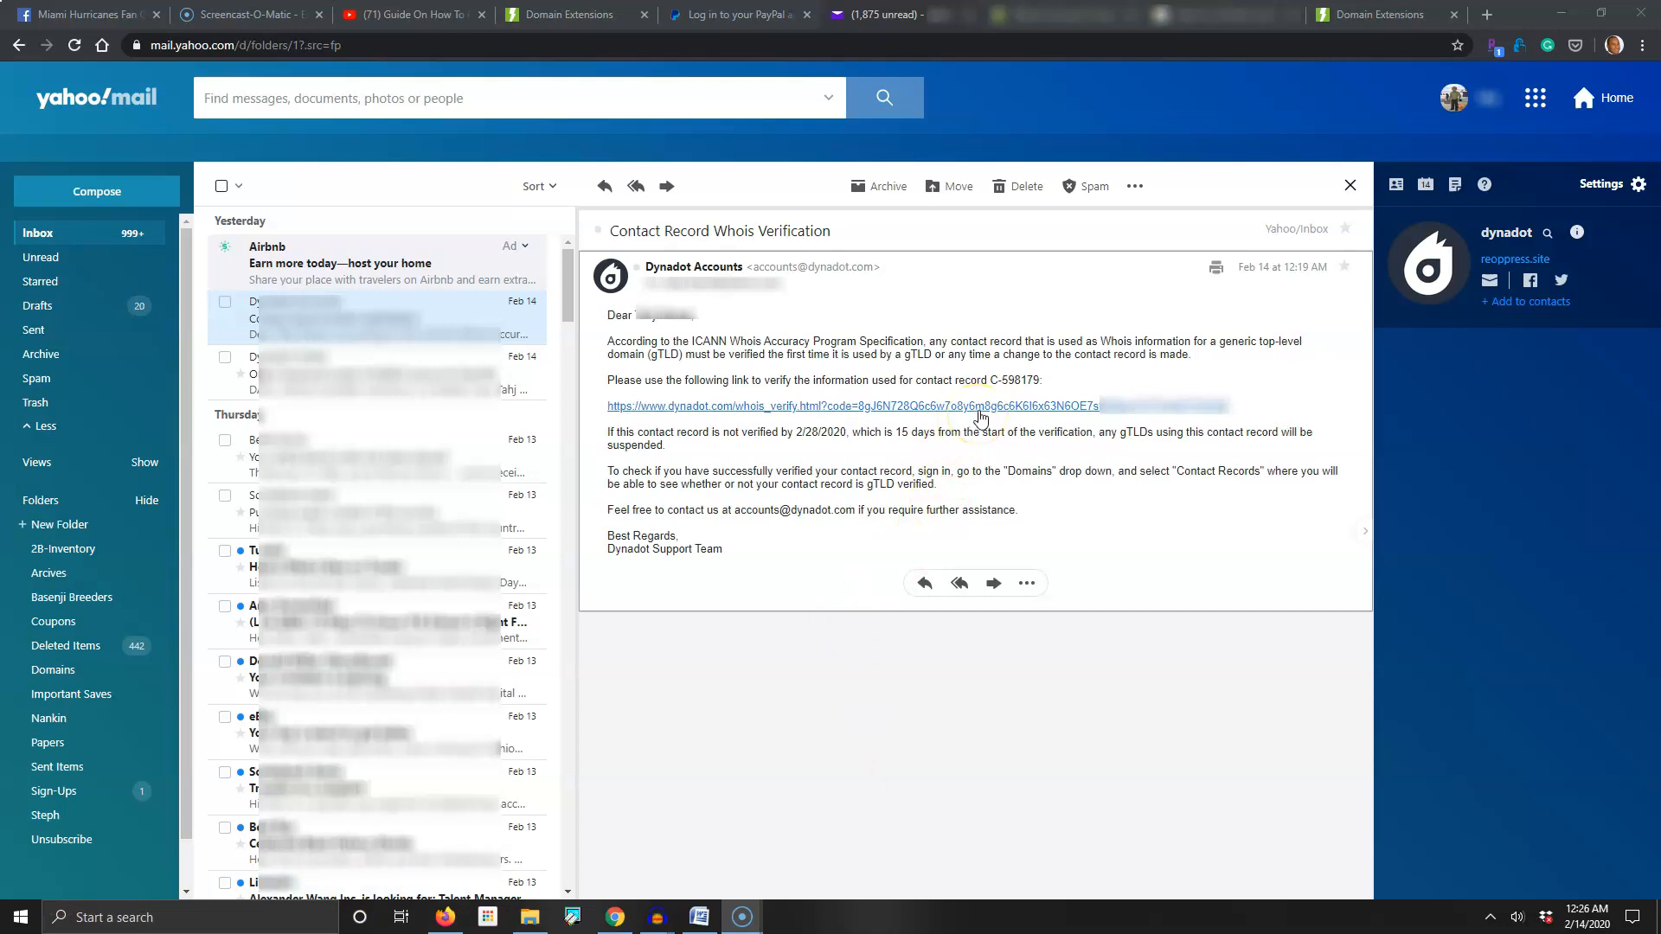